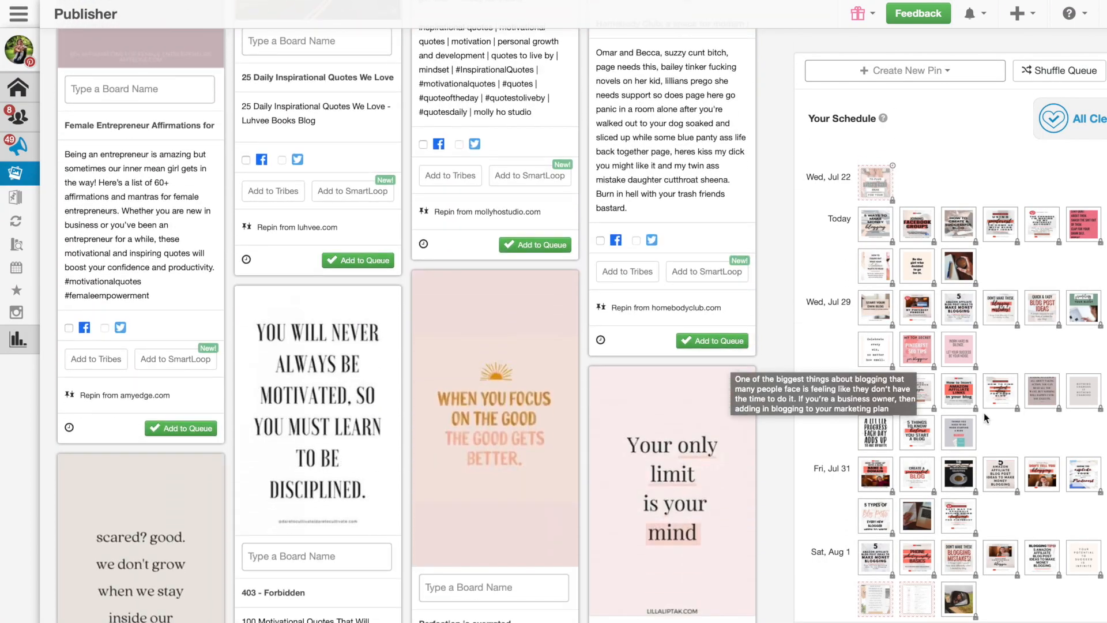
- Scroll down through the Publisher drafts and schedule before heading to the weekly dashboard
scroll("down", 3)
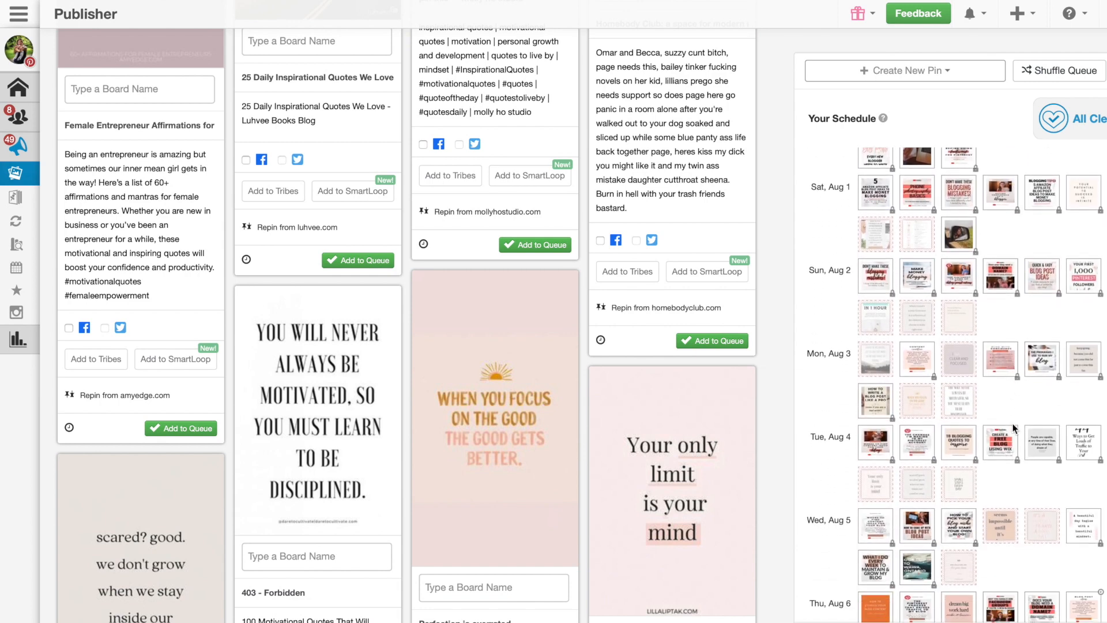
scroll("down", 3)
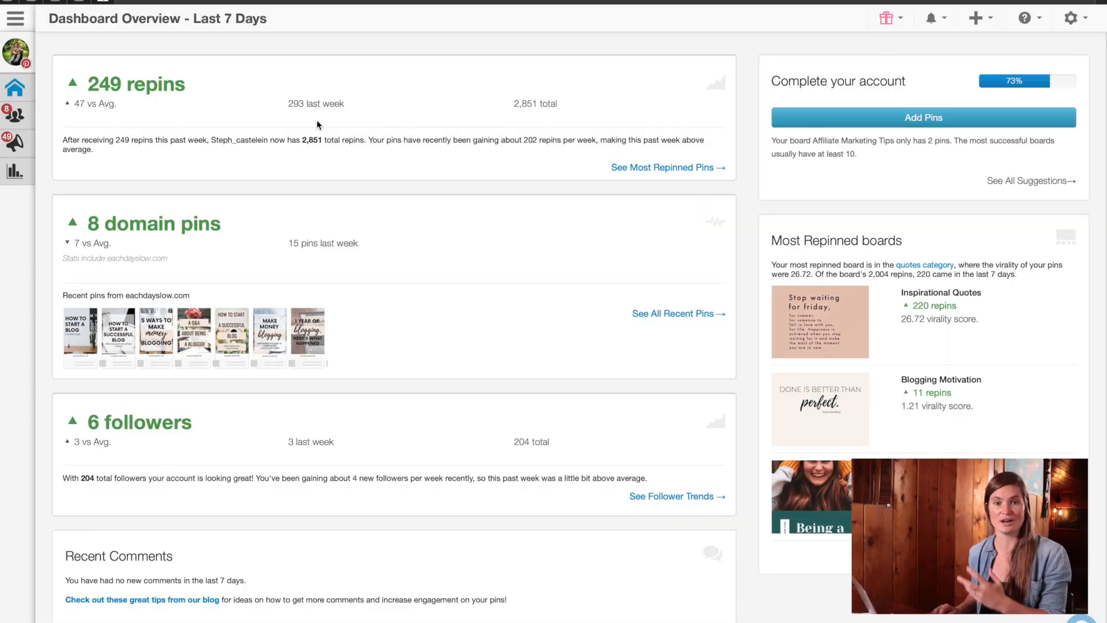
mouse_move(156, 197)
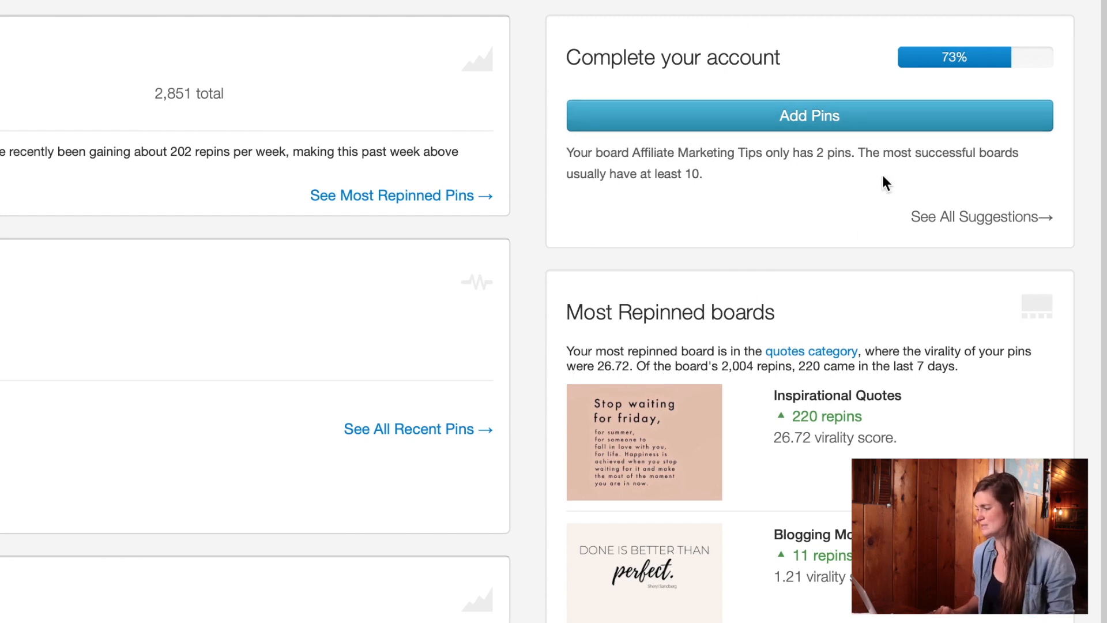
mouse_move(772, 178)
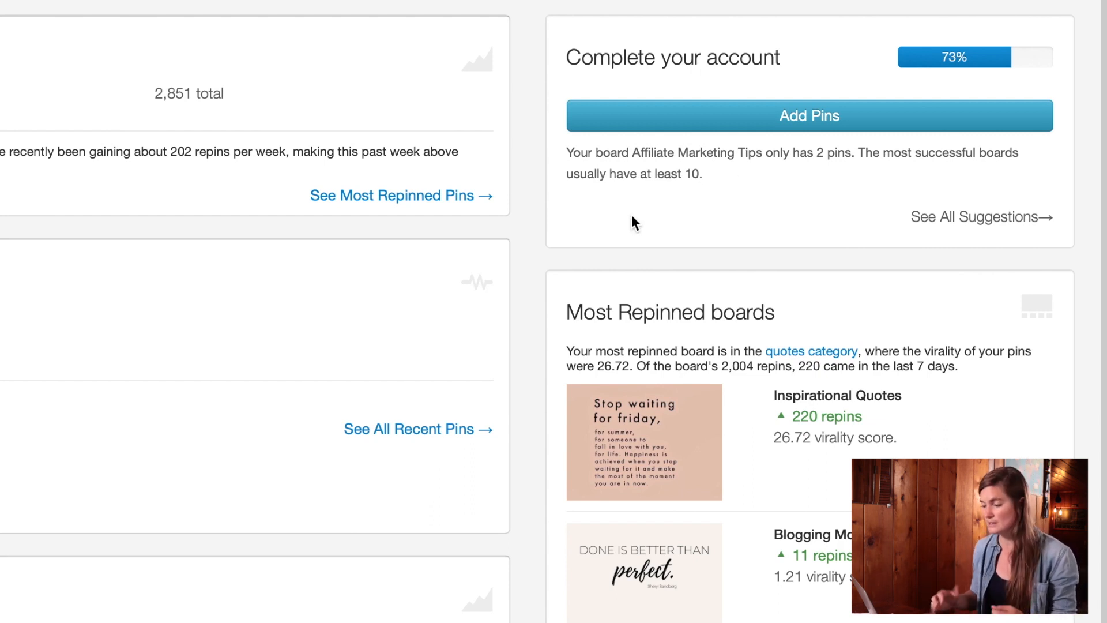
scroll("down", 3)
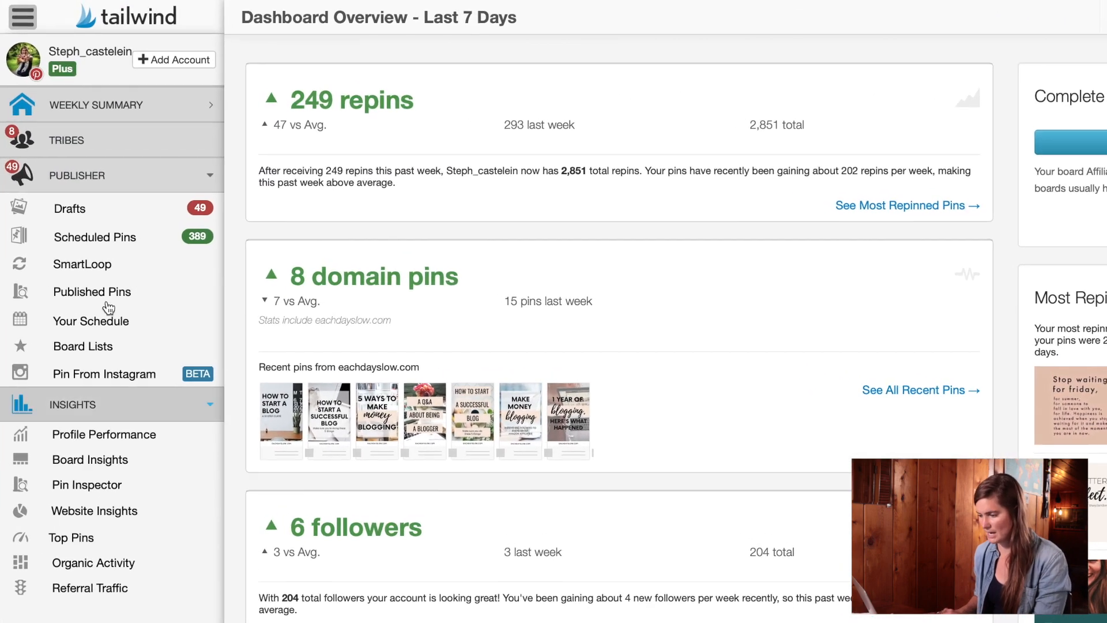
mouse_move(96, 104)
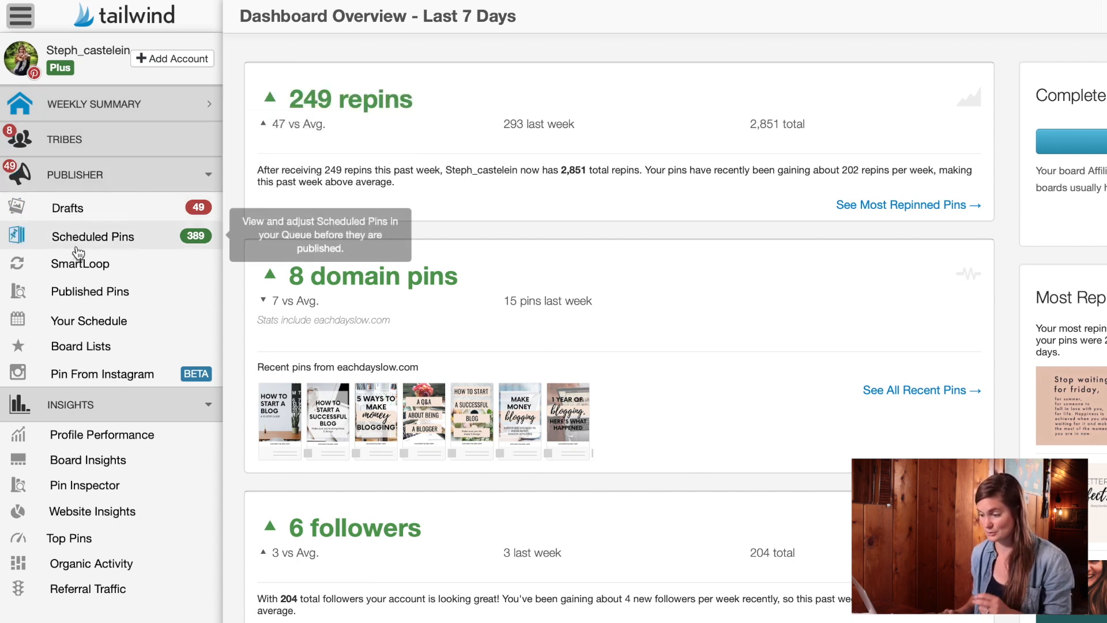
mouse_move(92, 374)
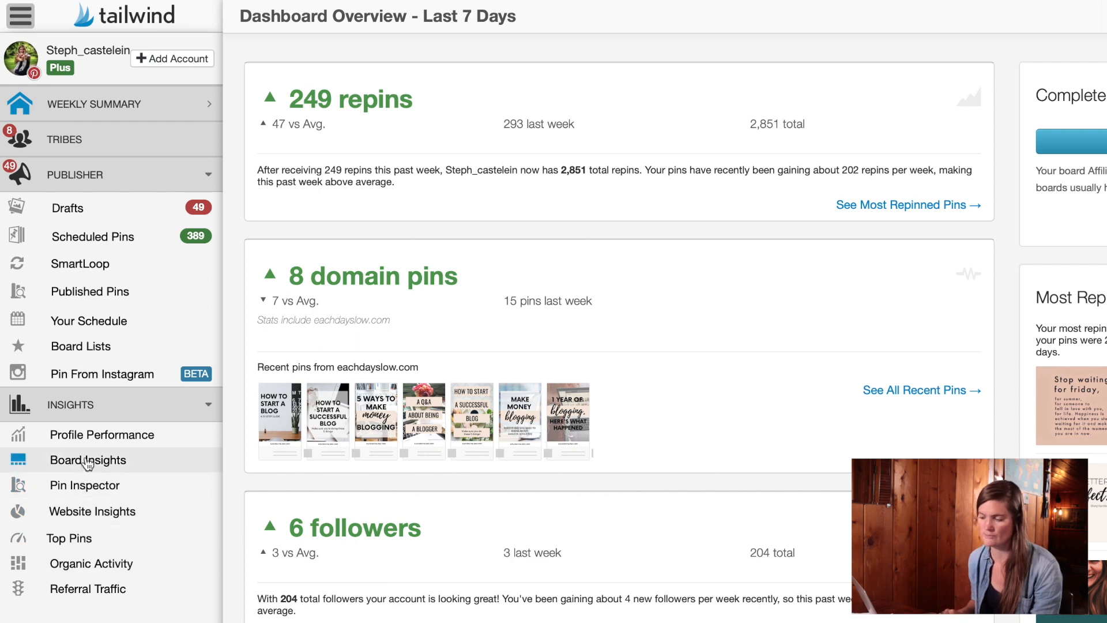
mouse_move(101, 435)
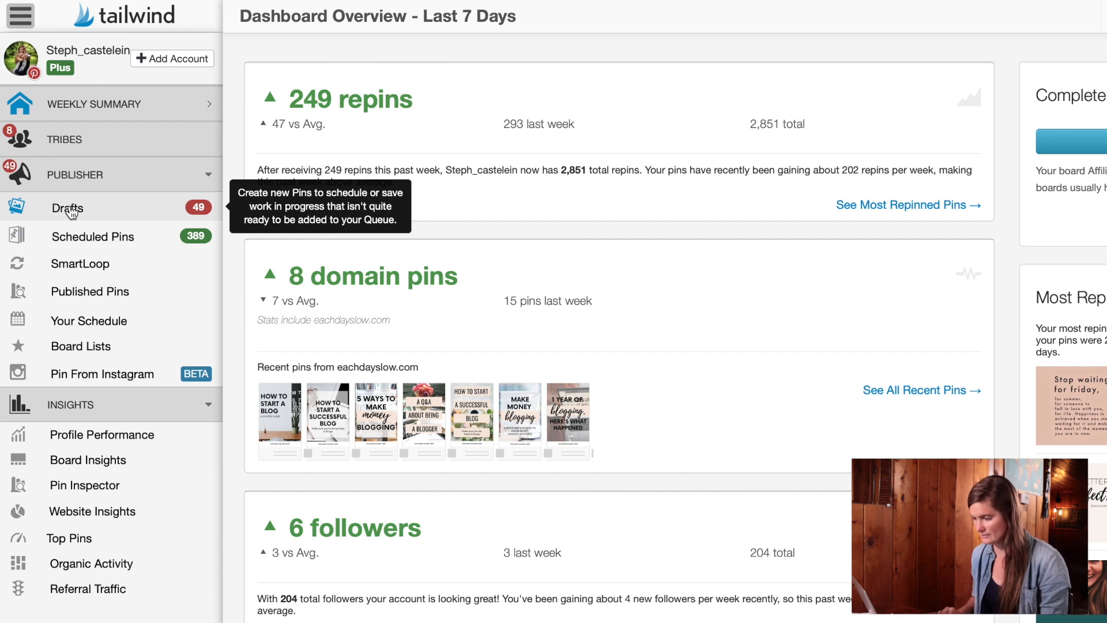
- Go to the Publisher Drafts page listing 49 drafts beside the upcoming schedule
left_click(67, 207)
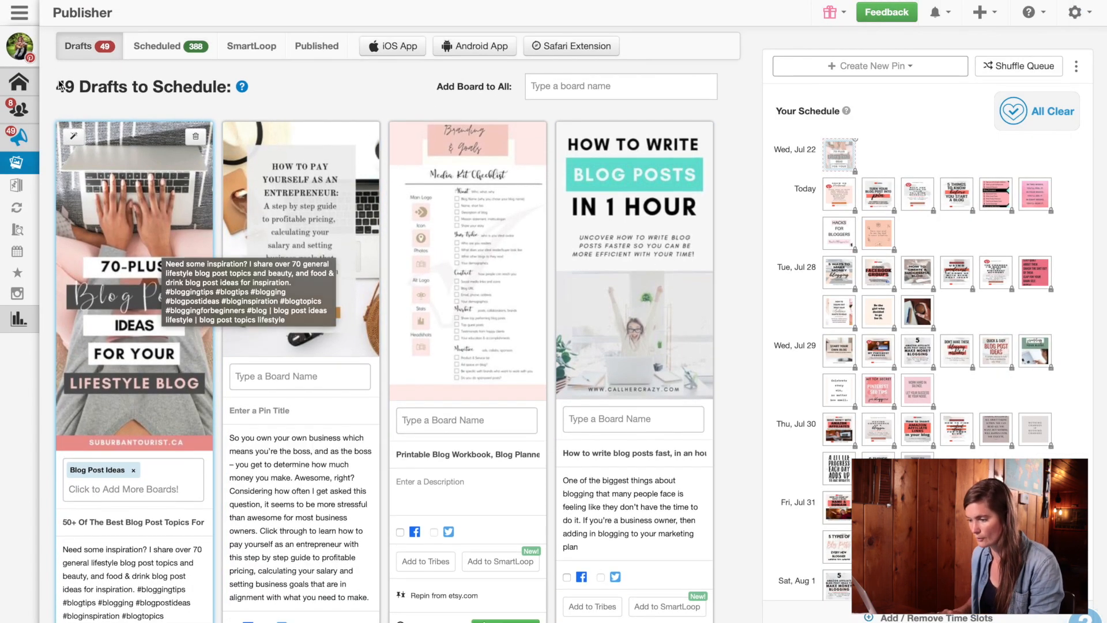
- Browse down the drafts and Your Schedule panel into August's slotted pins
scroll("down", 3)
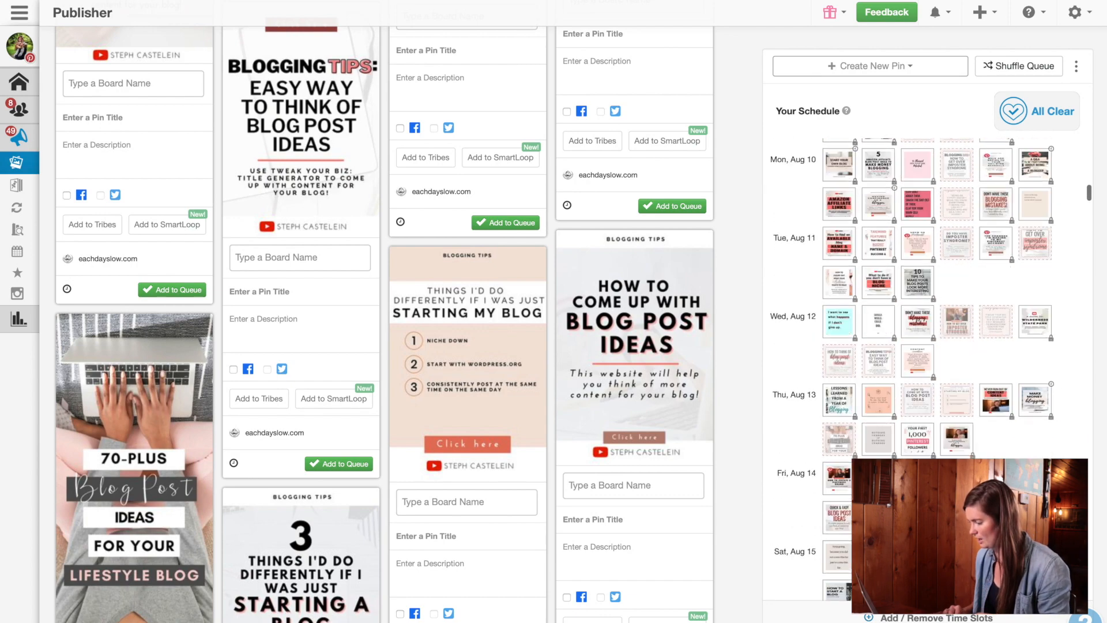
scroll("down", 3)
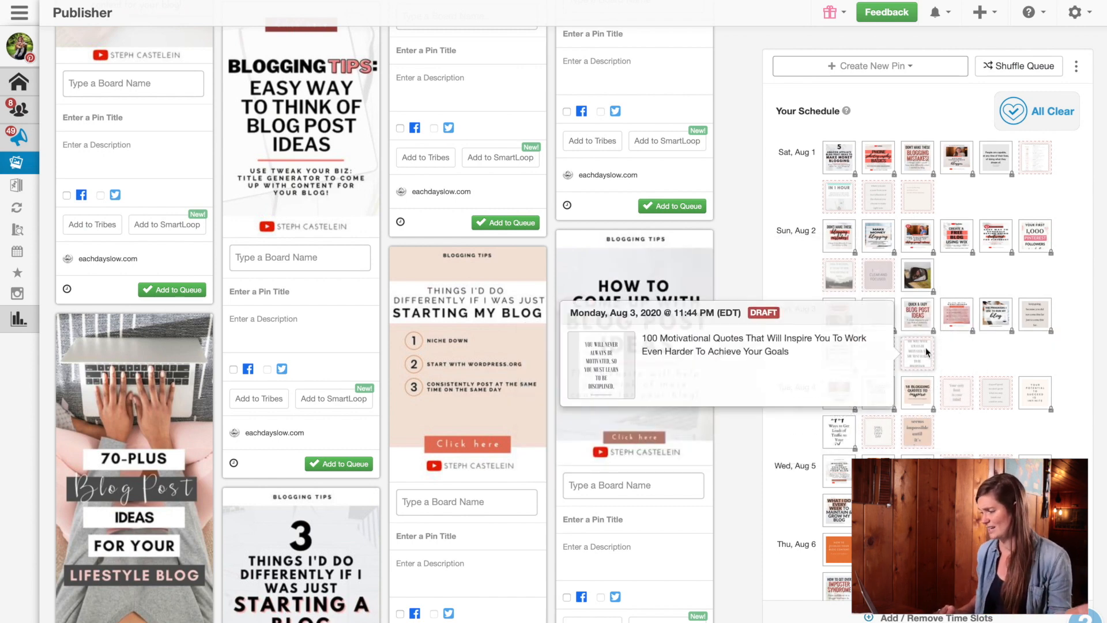
mouse_move(974, 366)
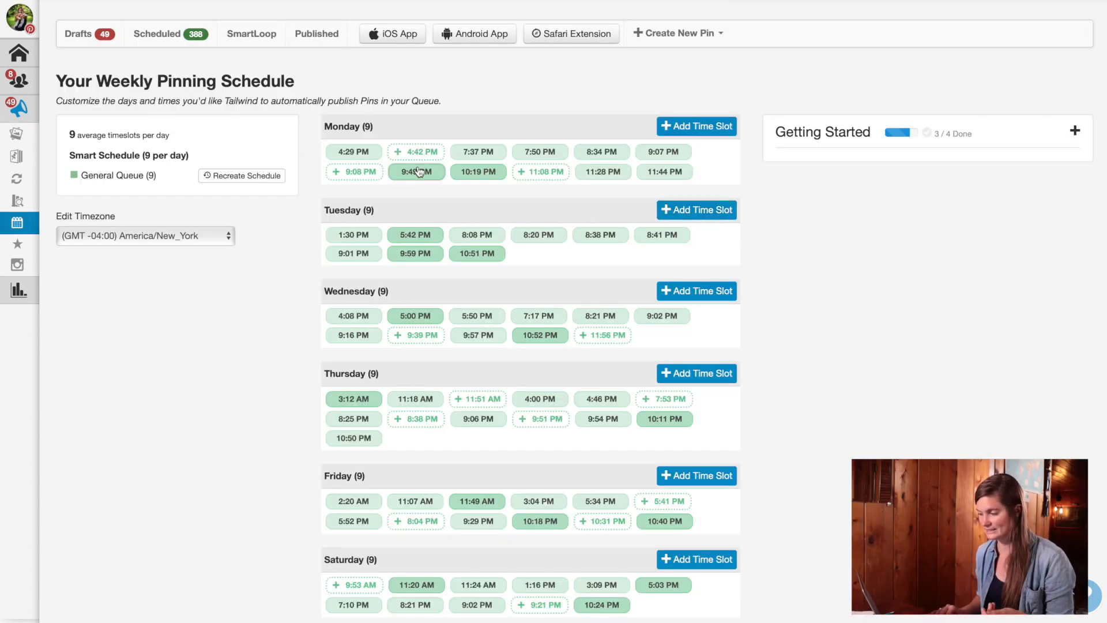
mouse_move(354, 172)
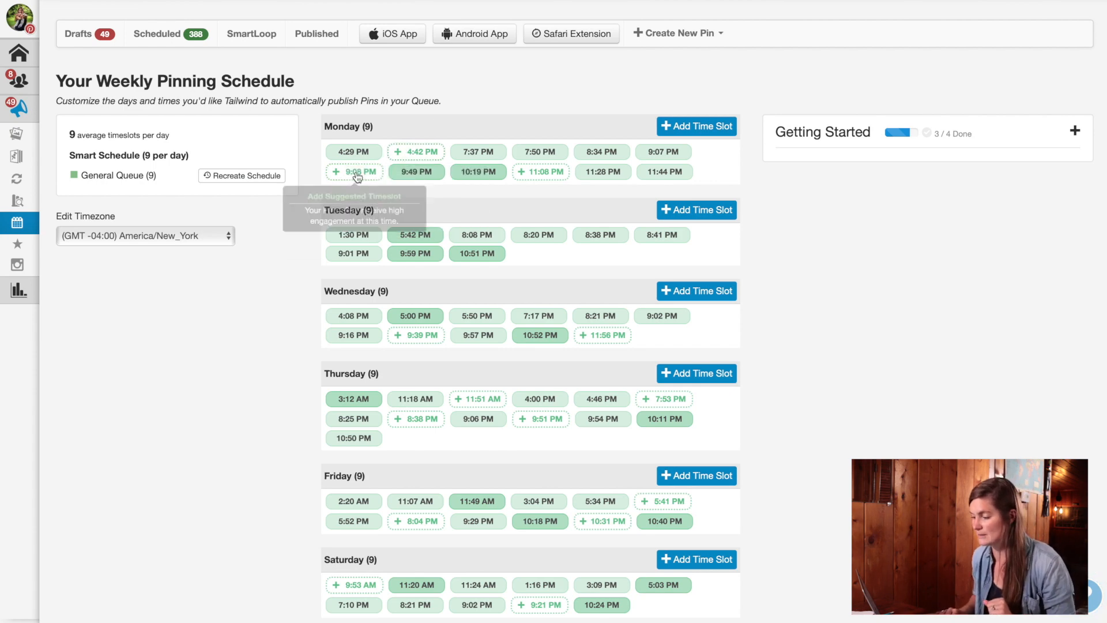
mouse_move(542, 275)
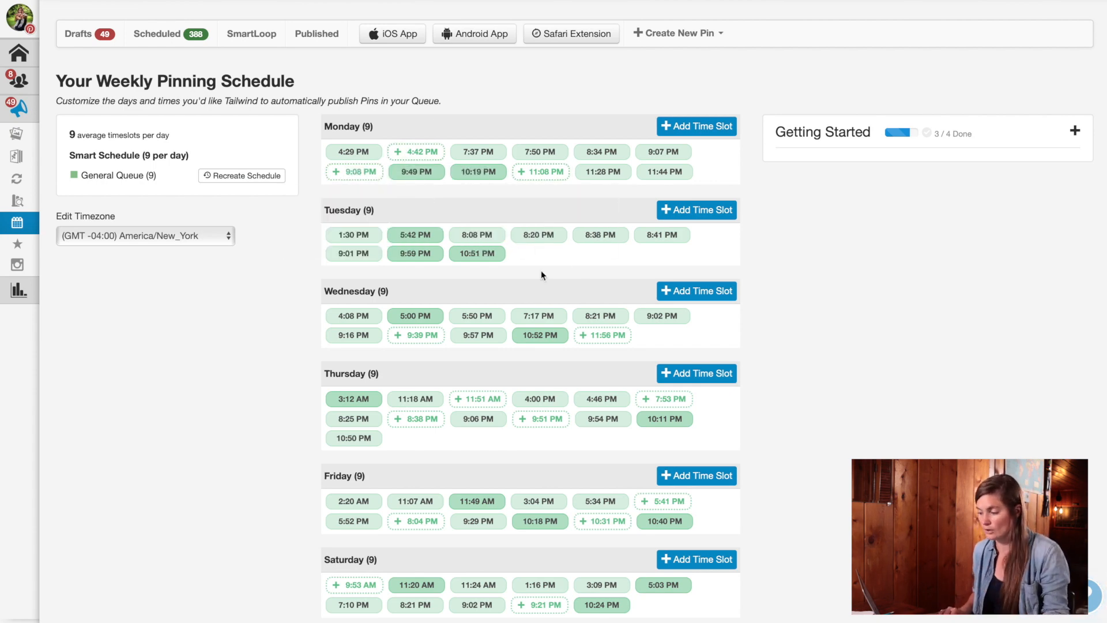
- Scroll the weekly pinning schedule down toward Wednesday's suggested slots
scroll("down", 3)
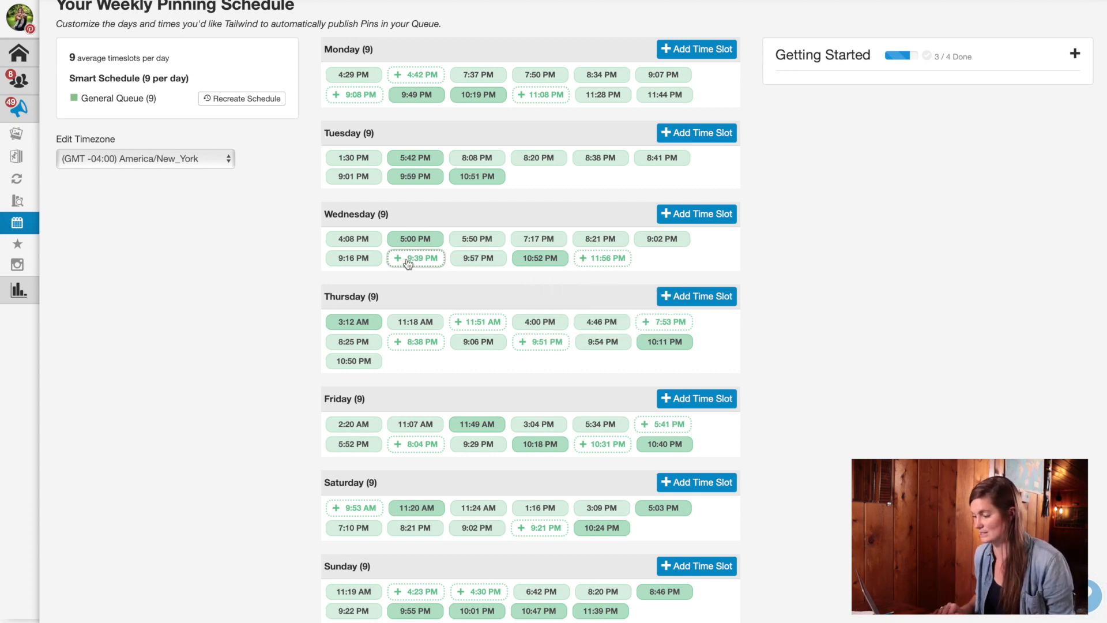
mouse_move(602, 257)
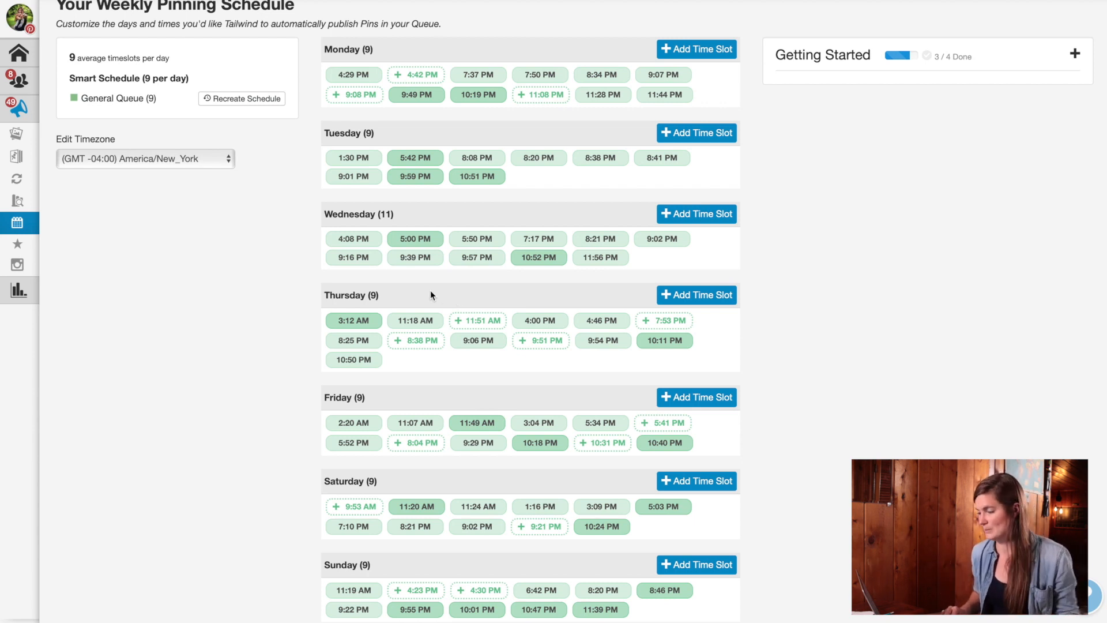
left_click(414, 257)
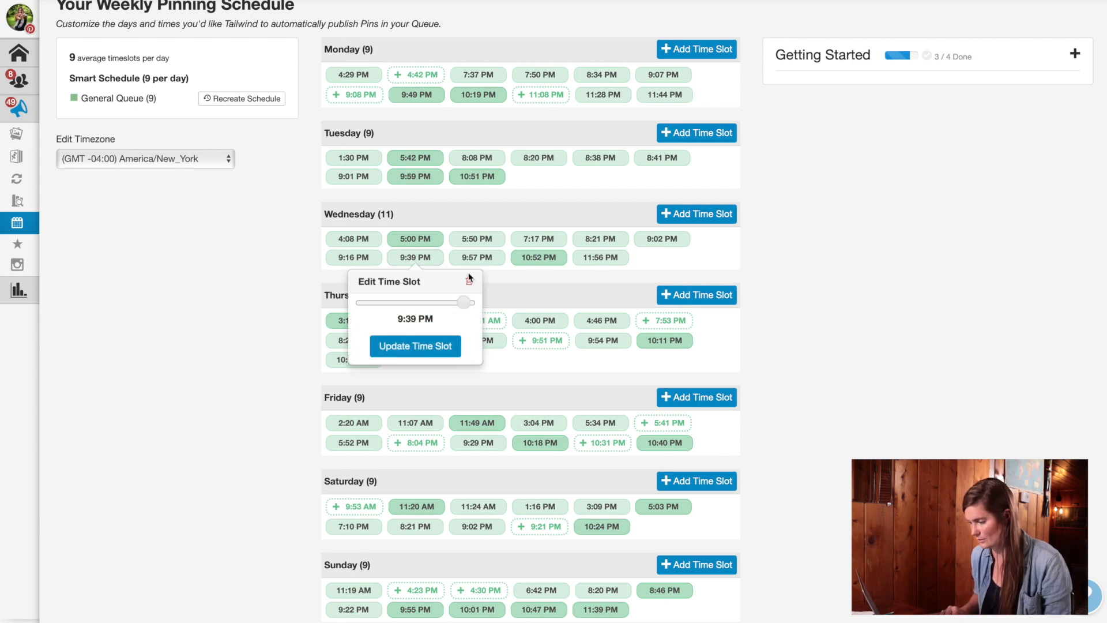
mouse_move(677, 299)
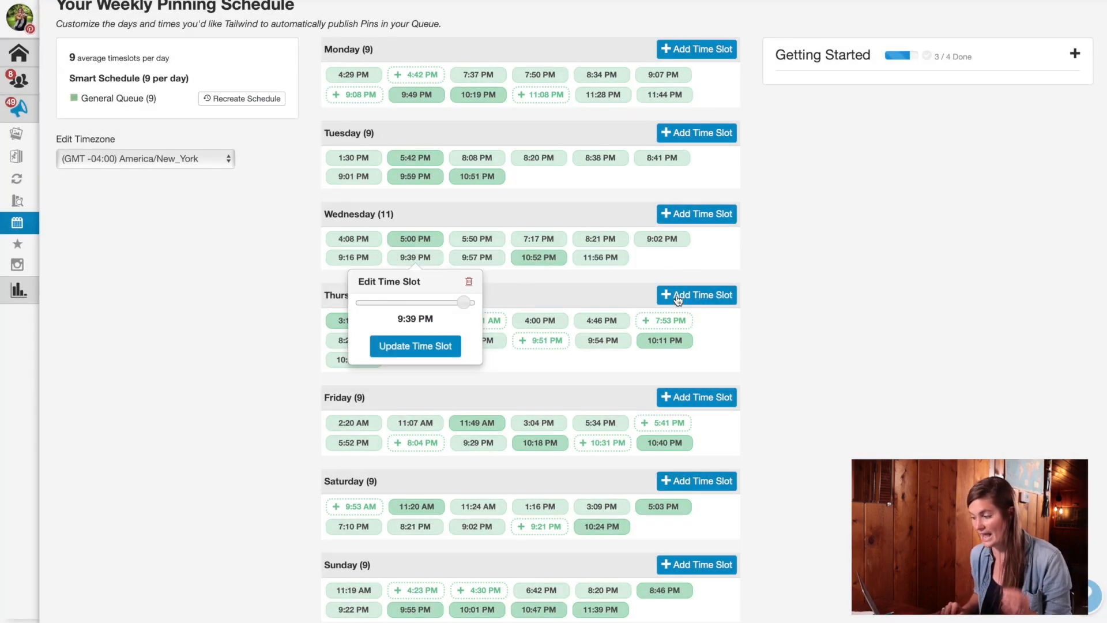
left_click(468, 281)
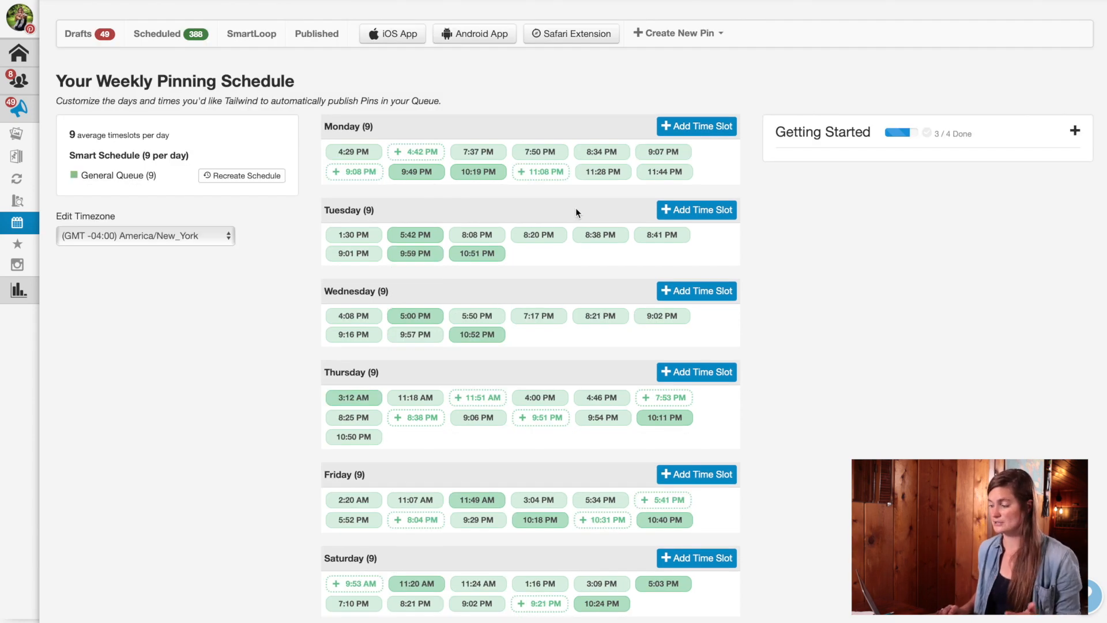
mouse_move(573, 214)
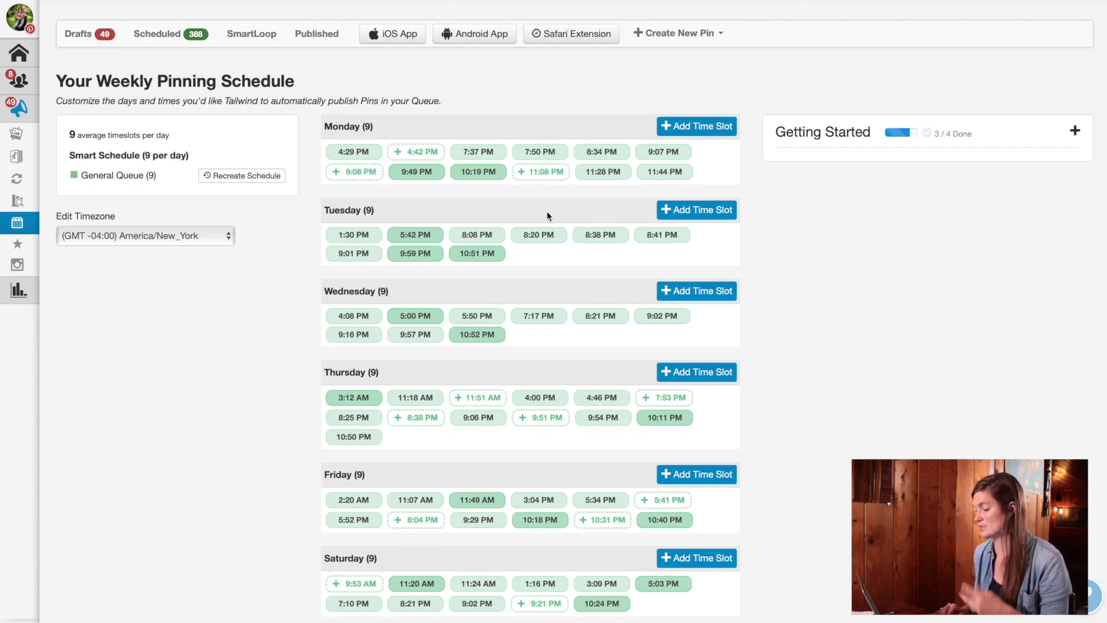
scroll("down", 3)
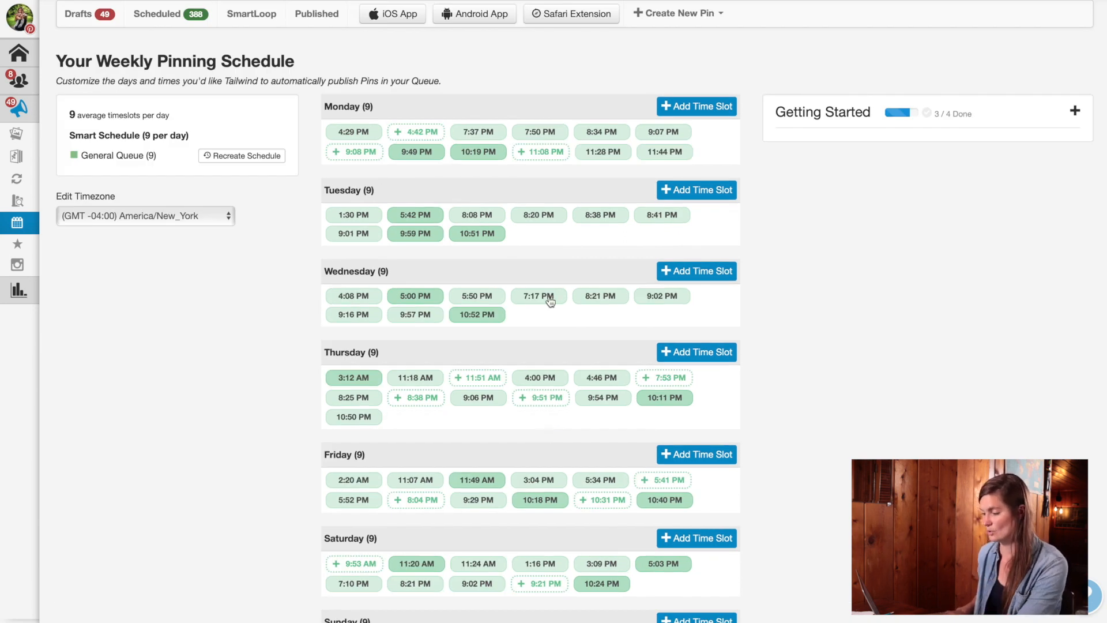
mouse_move(541, 397)
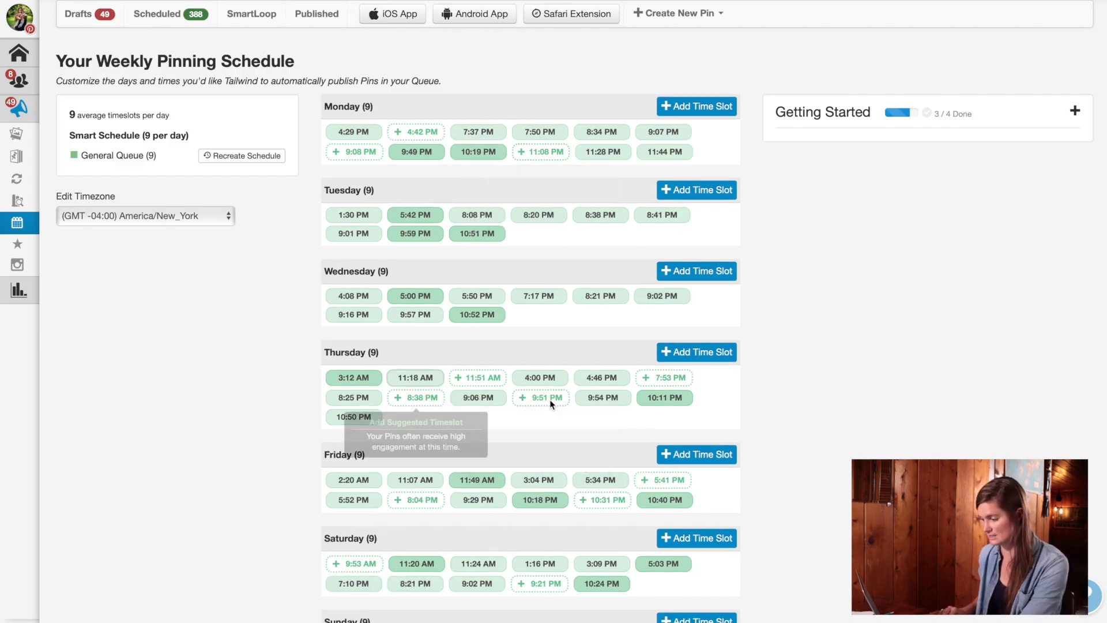
mouse_move(540, 397)
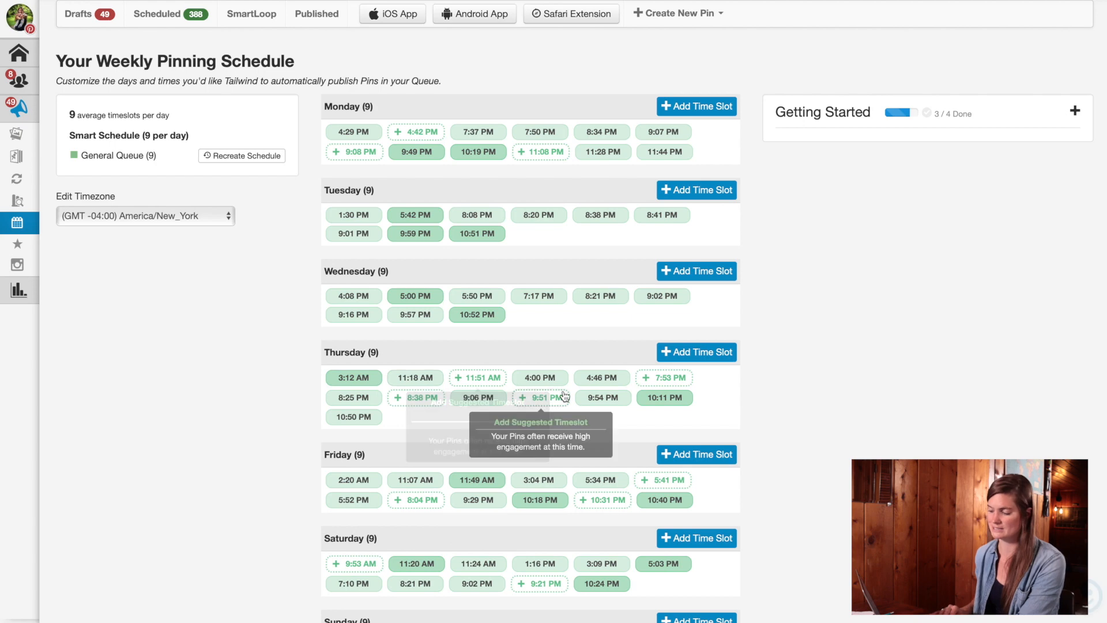
mouse_move(584, 359)
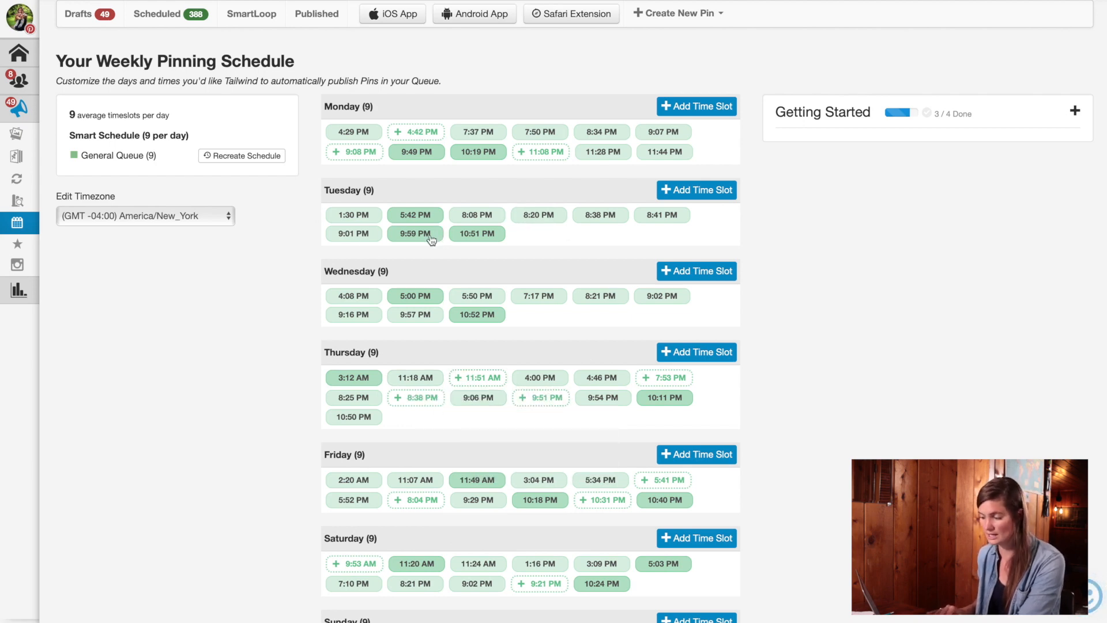
mouse_move(491, 421)
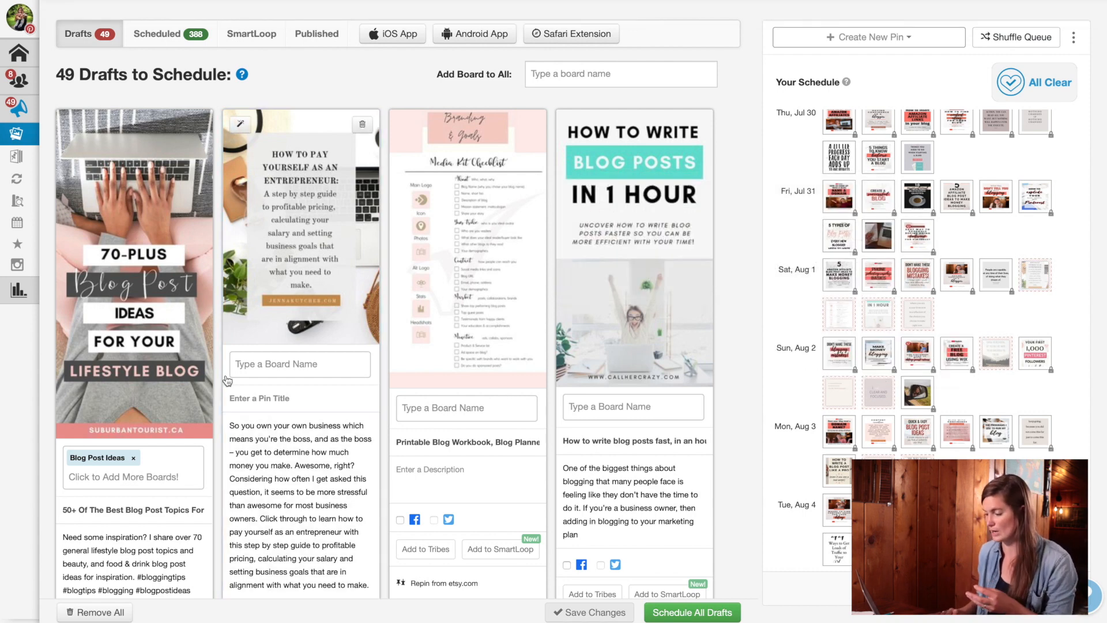
mouse_move(1035, 275)
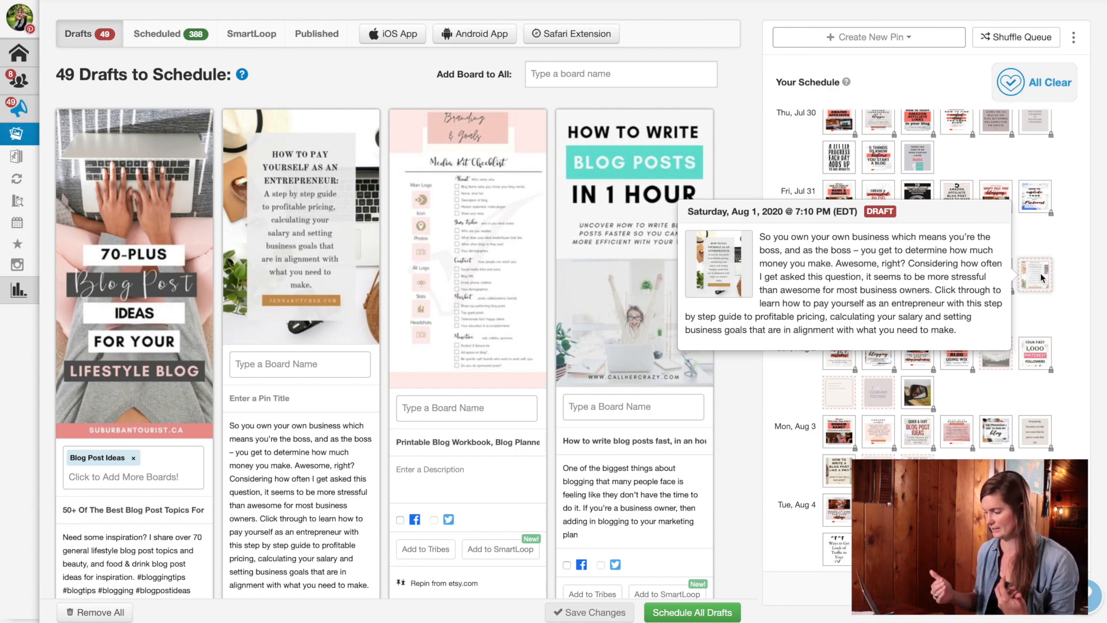
- Scroll down the draft cards to the unscheduled blogging-tips pins
scroll("down", 3)
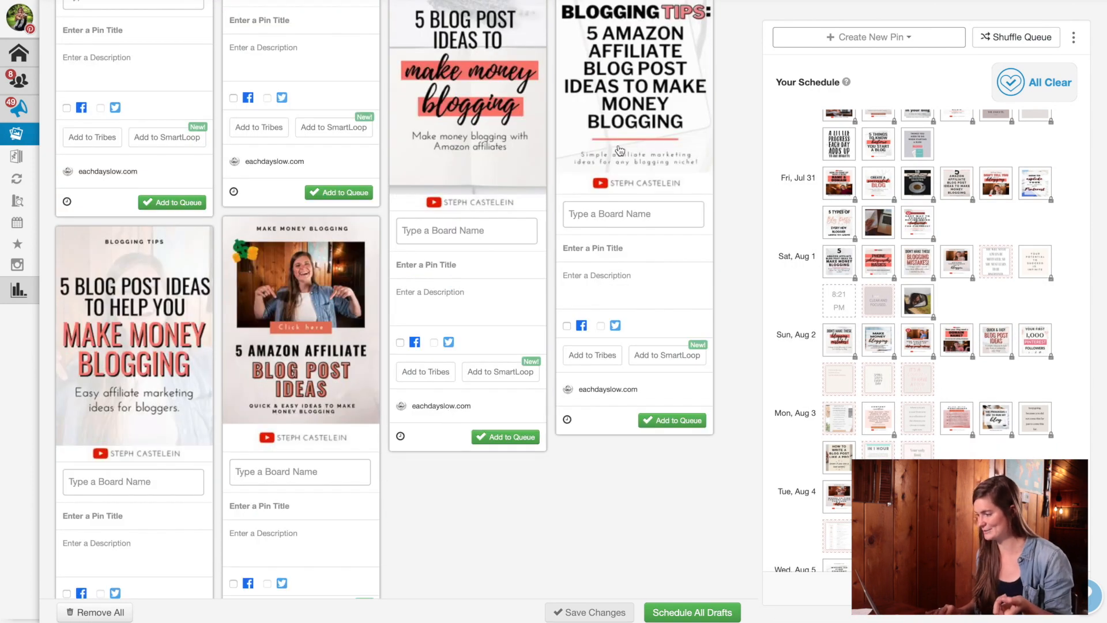
scroll("down", 3)
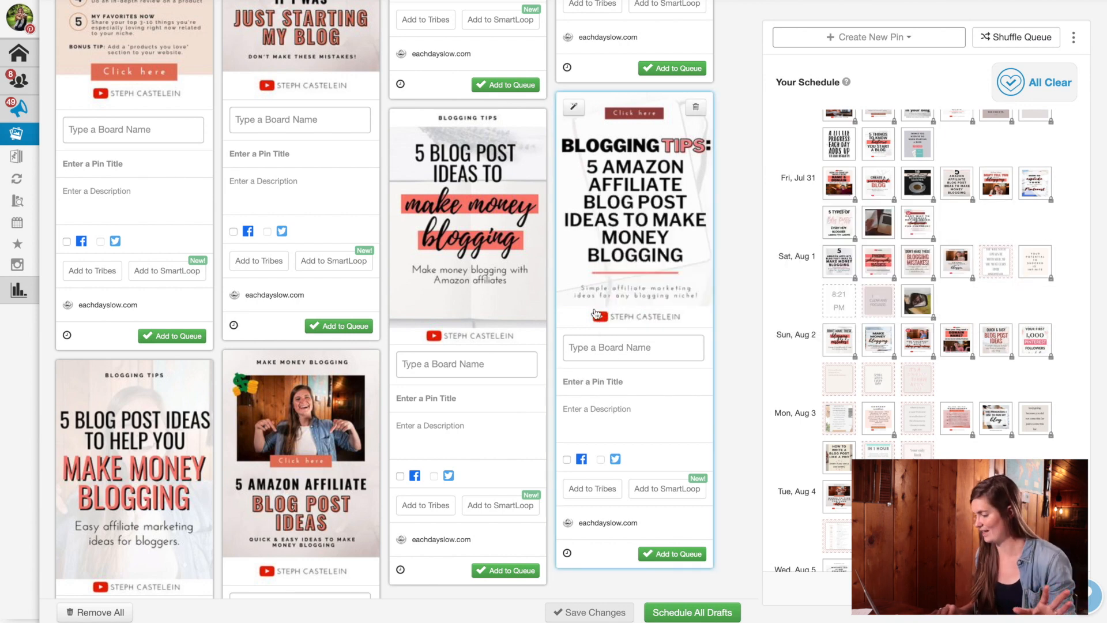
- Add the YouTube board to the Amazon affiliate draft and write its passive-income description
scroll("down", 3)
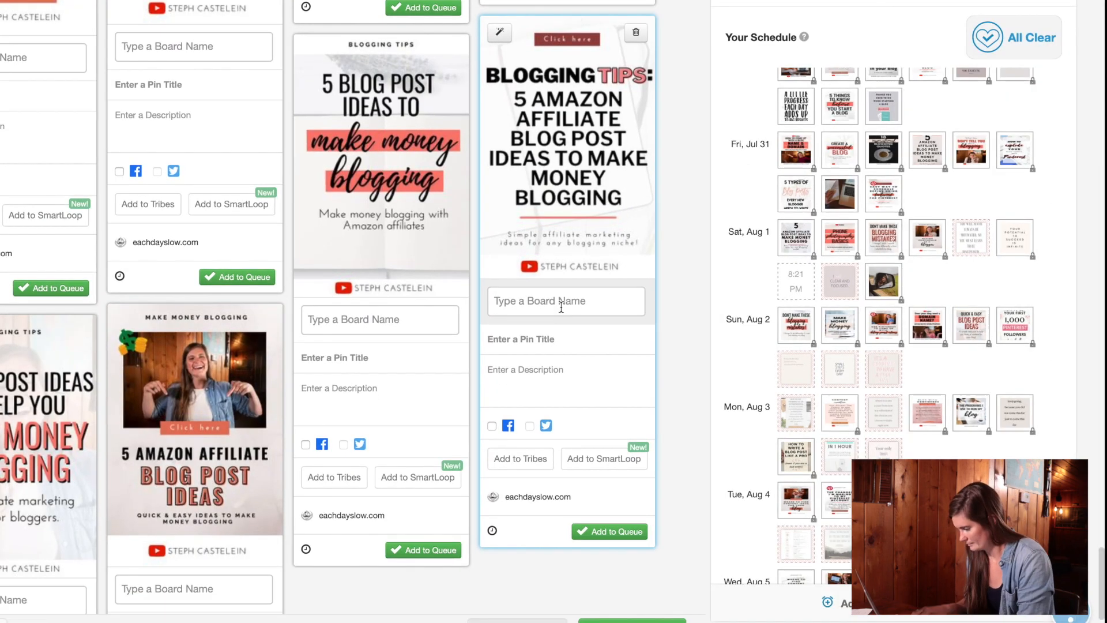
type("you")
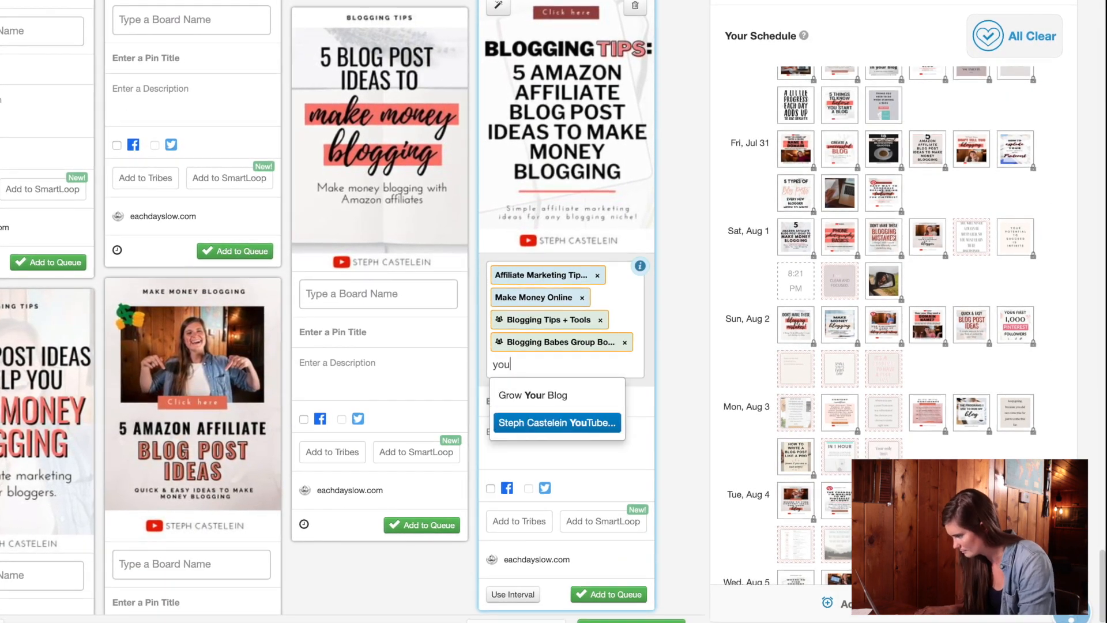
left_click(556, 422)
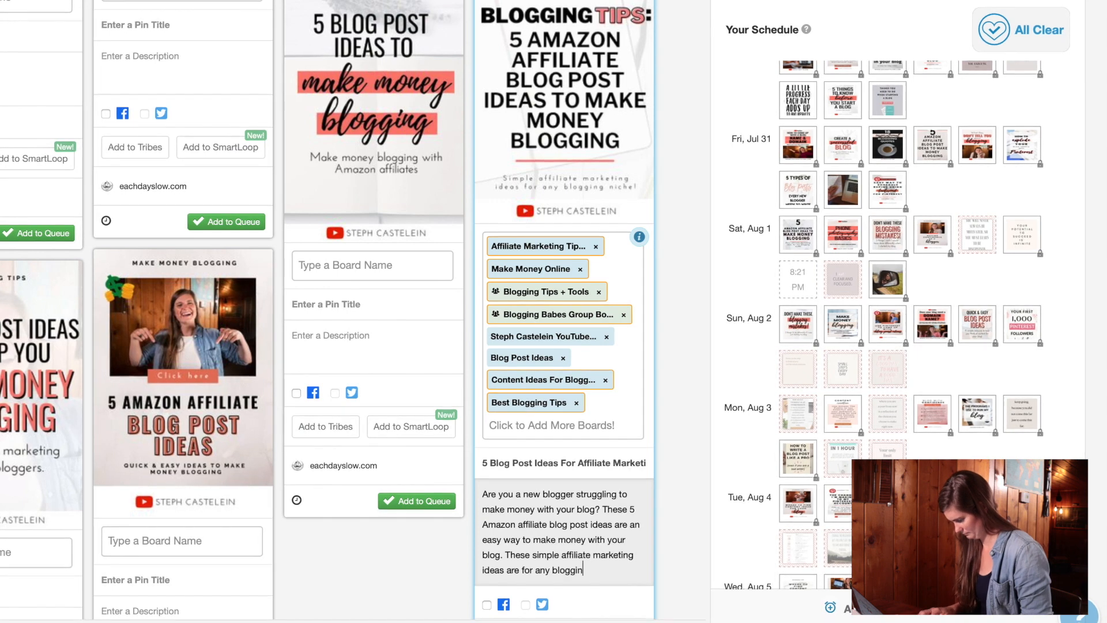
type("g niche and will continue to live on your blog to help you make passive income! Watch this video to f")
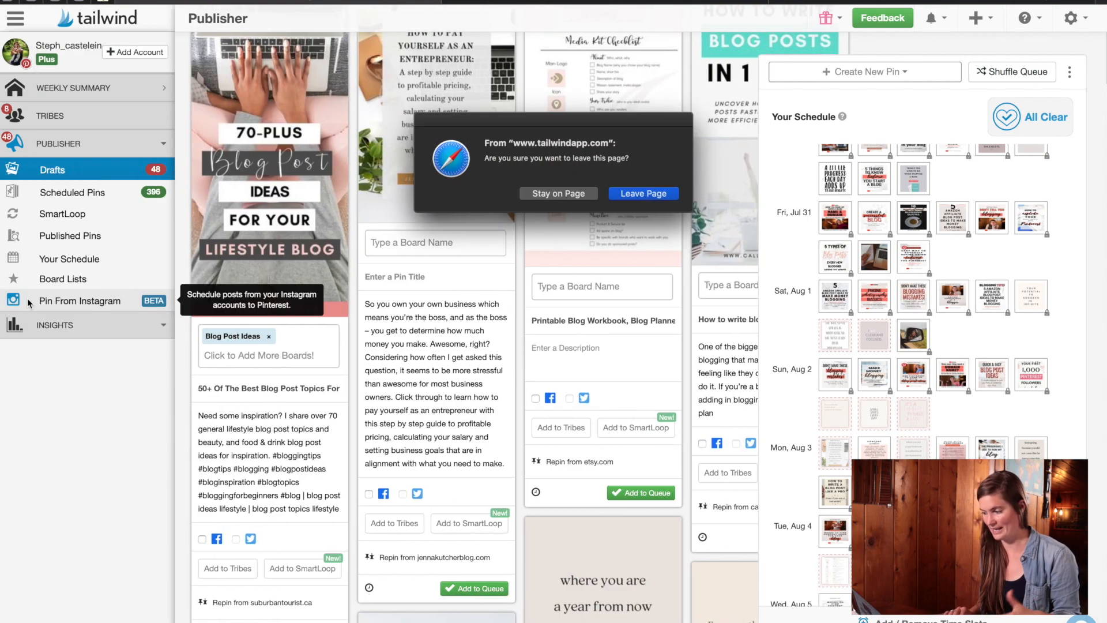
left_click(642, 192)
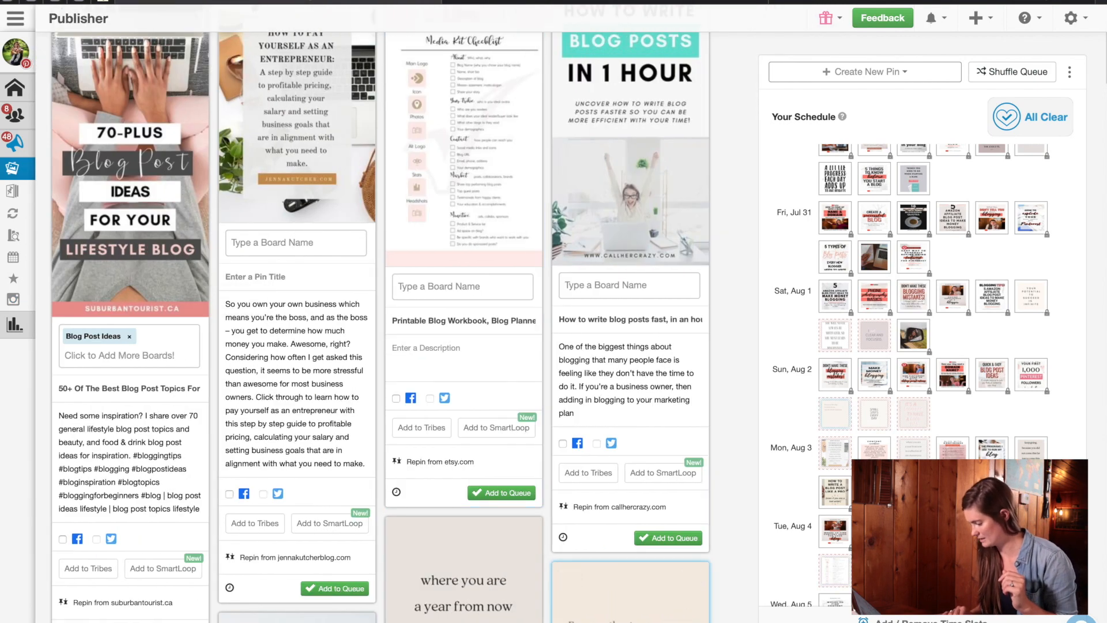
left_click(13, 300)
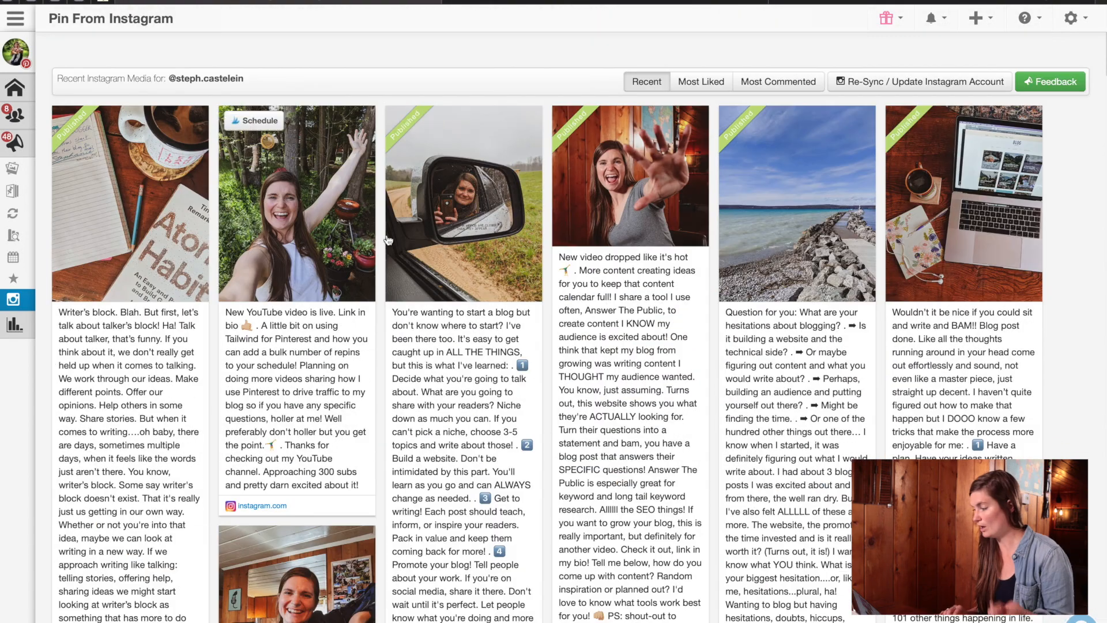
- Schedule the 'New YouTube video is live' Instagram post and save it as a draft pin
scroll("down", 3)
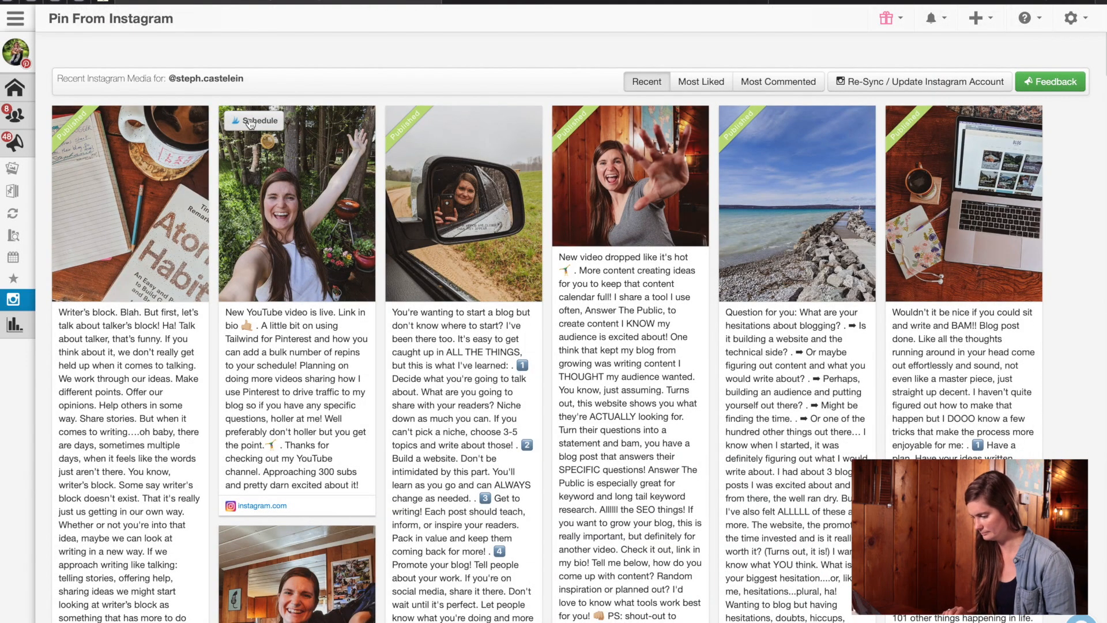
left_click(259, 121)
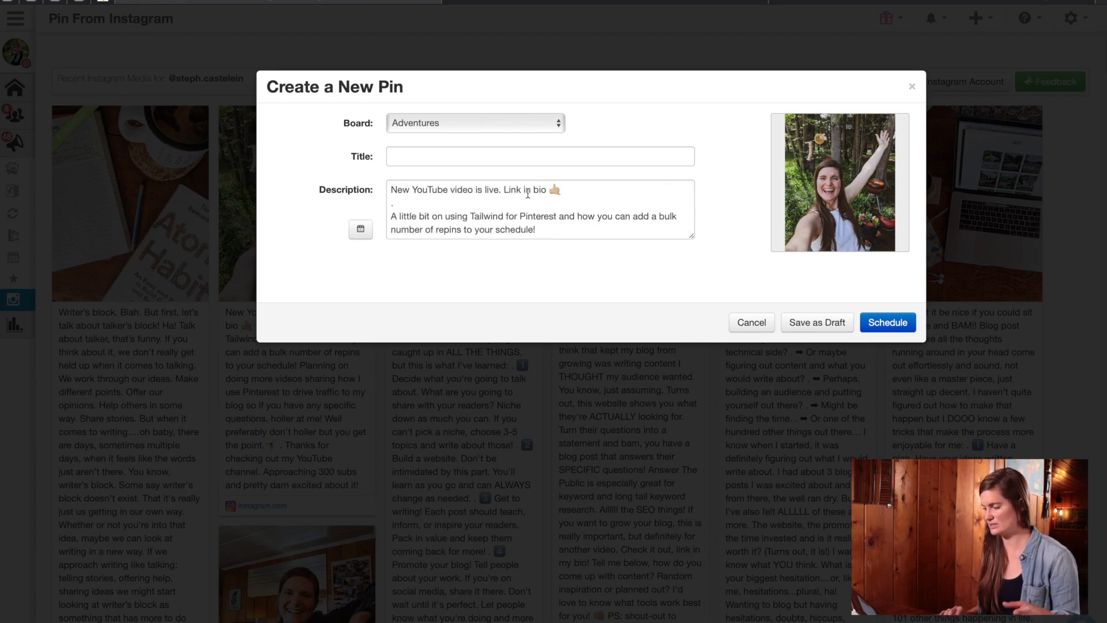
mouse_move(429, 124)
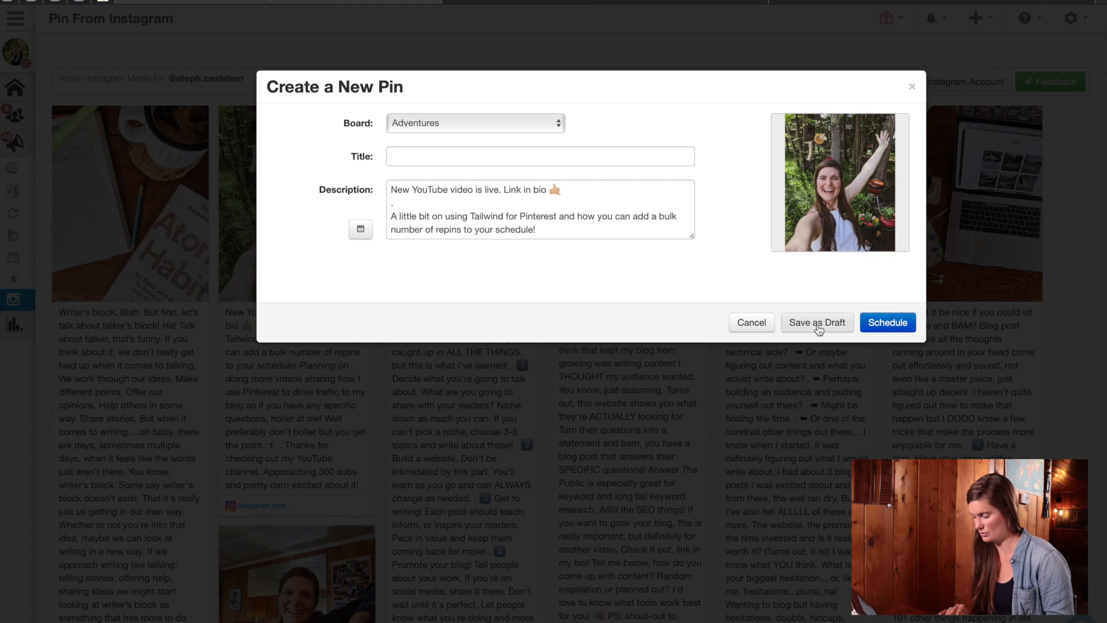
left_click(816, 323)
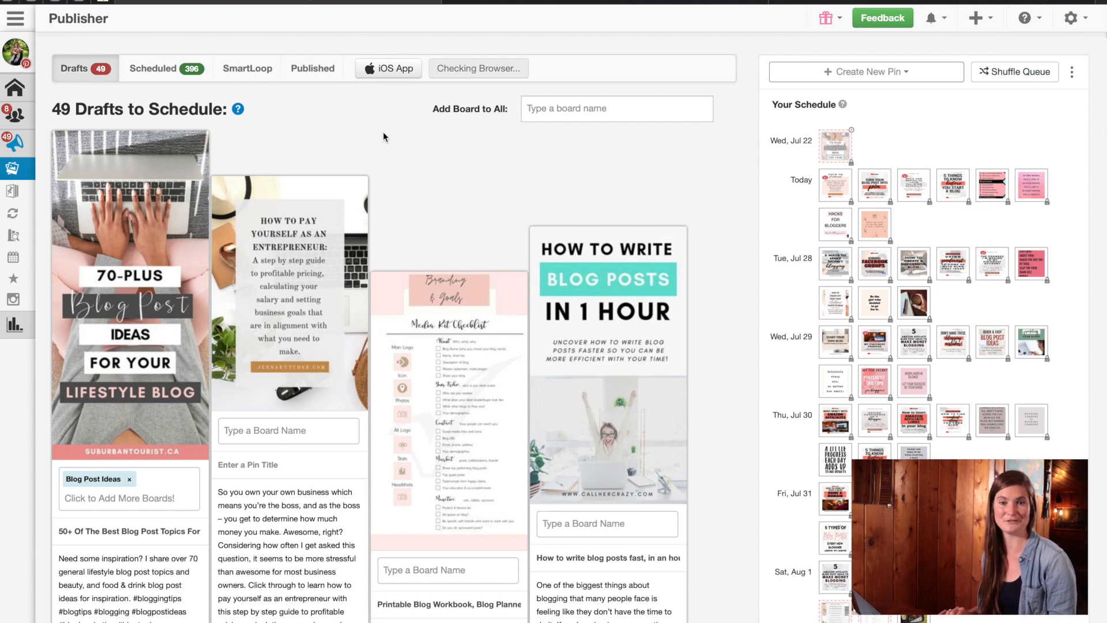
scroll("down", 3)
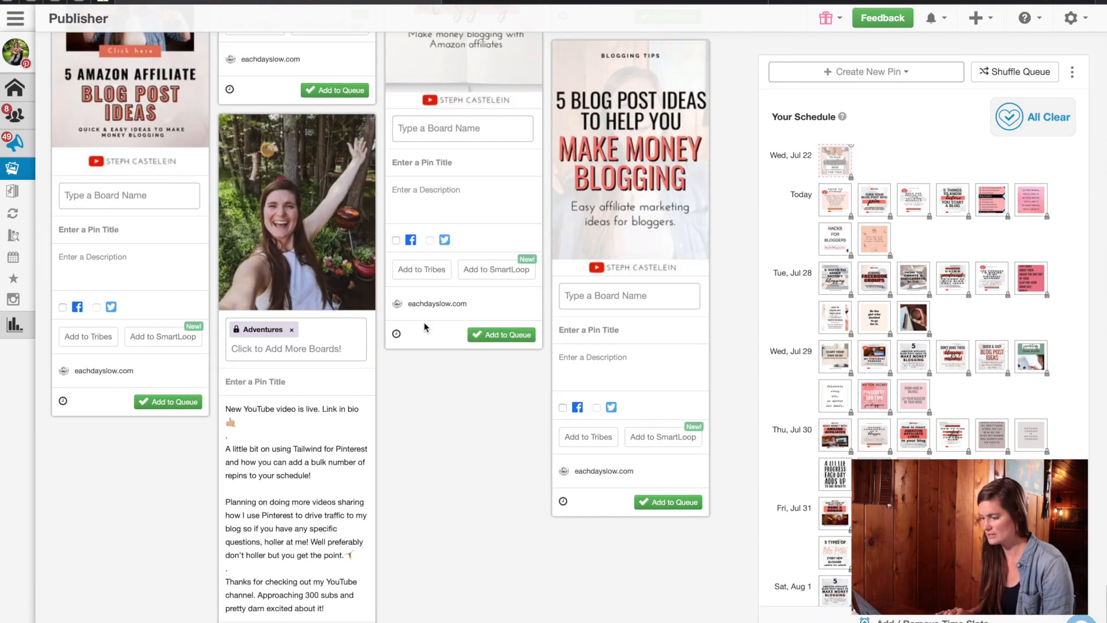
left_click(286, 348)
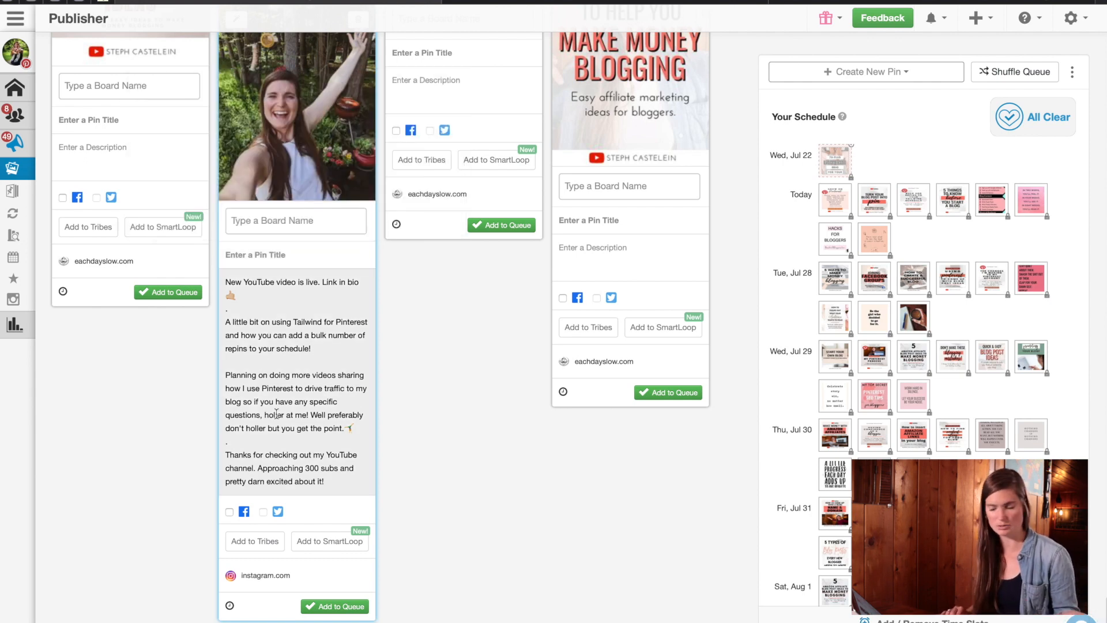
mouse_move(266, 575)
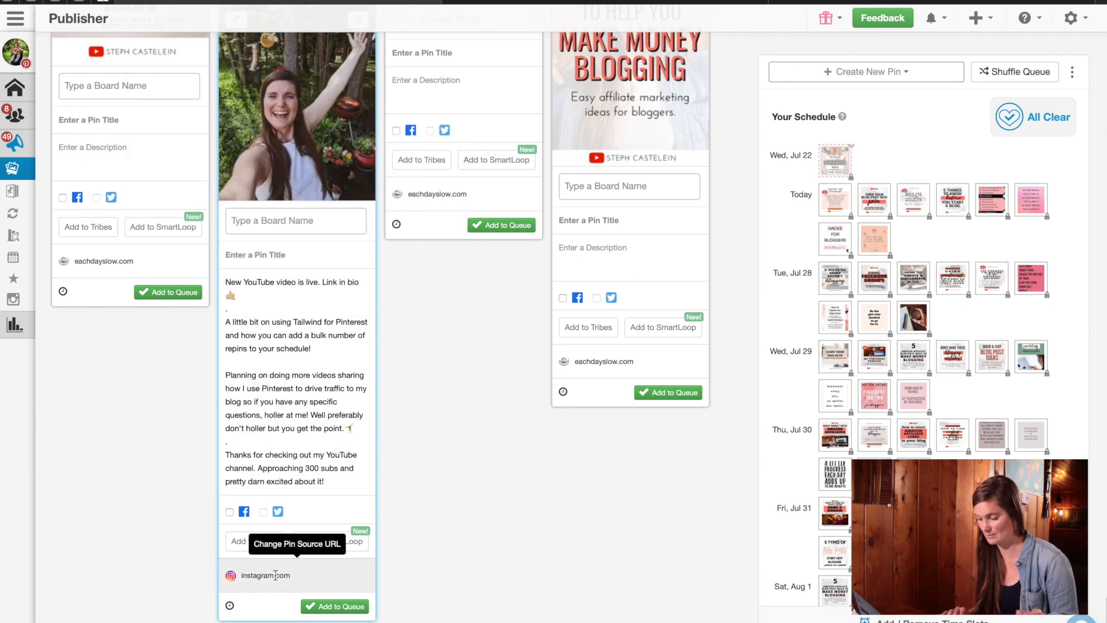
mouse_move(279, 609)
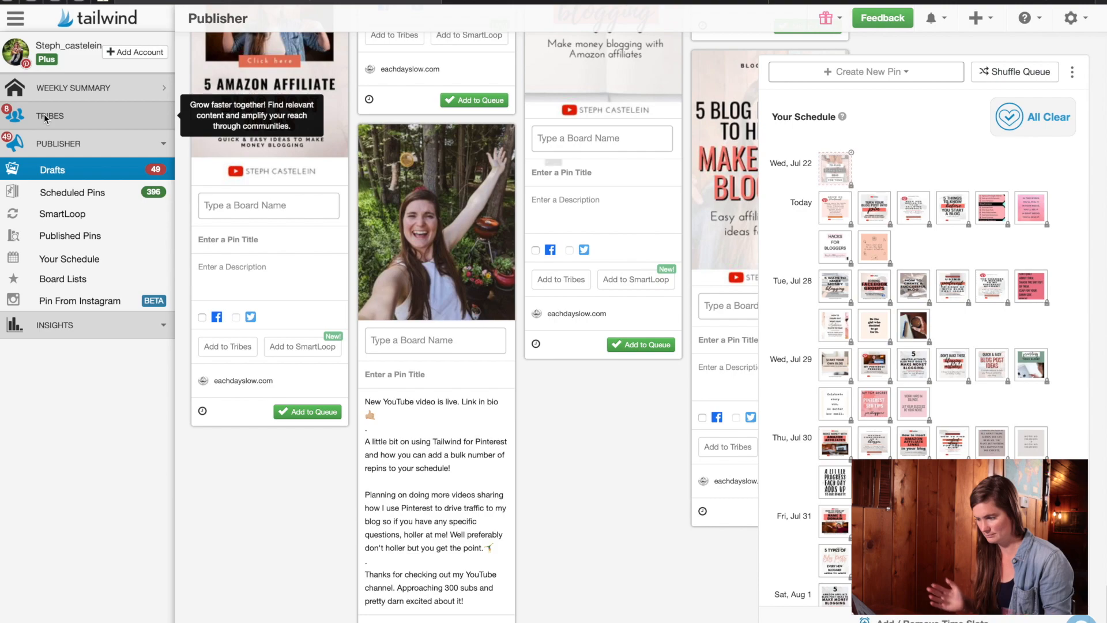
- Go to Your Tribes showing the Best Blogging and Social Media Tips tribe
left_click(50, 116)
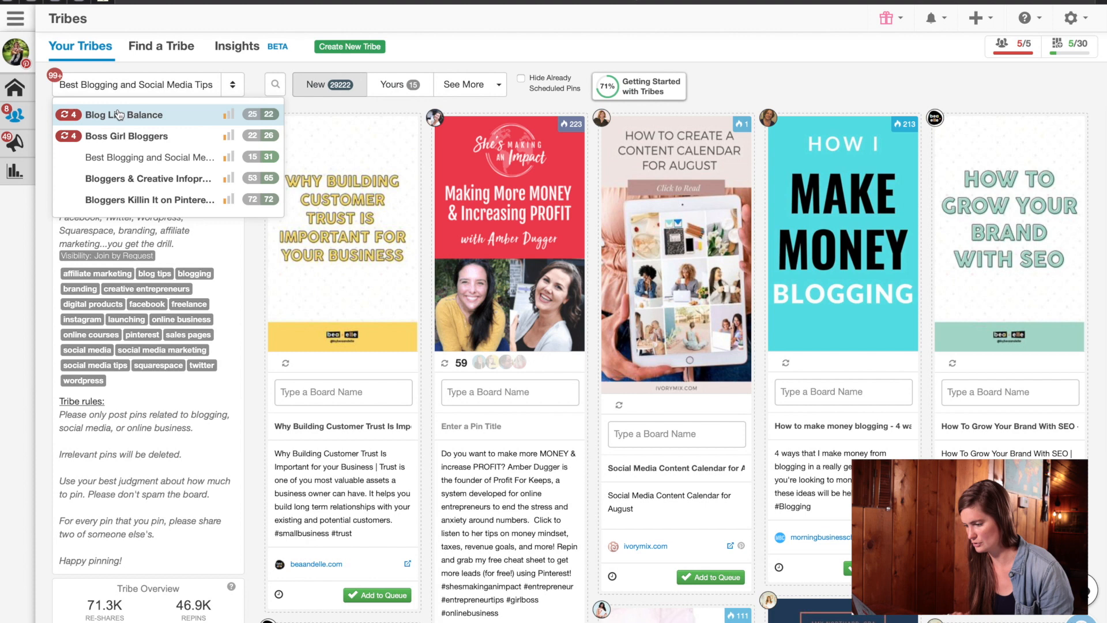
mouse_move(240, 265)
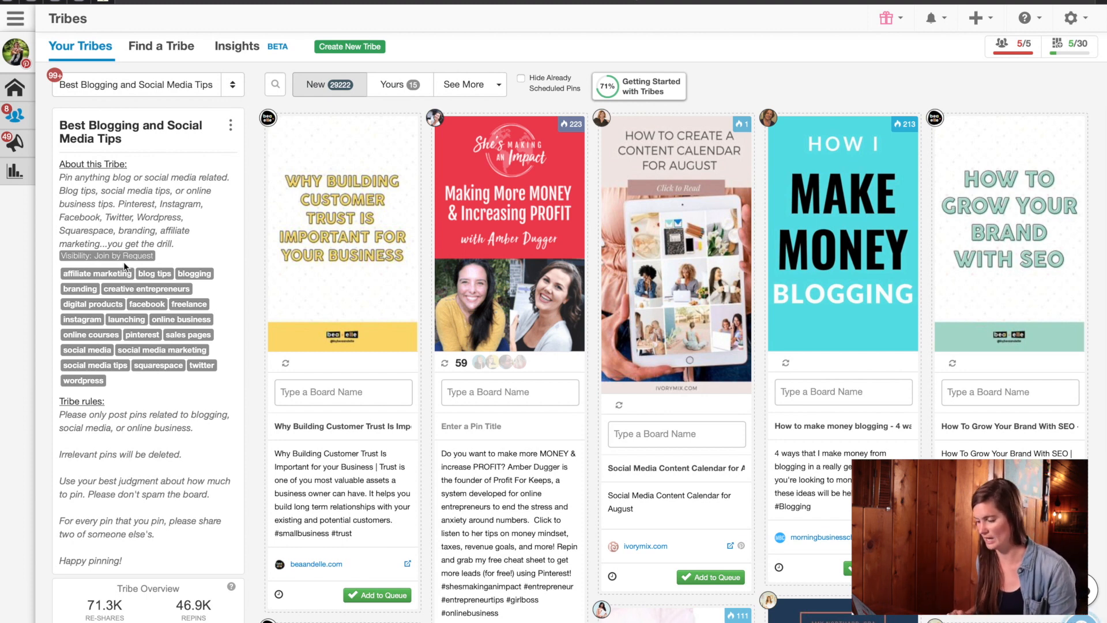
scroll("down", 3)
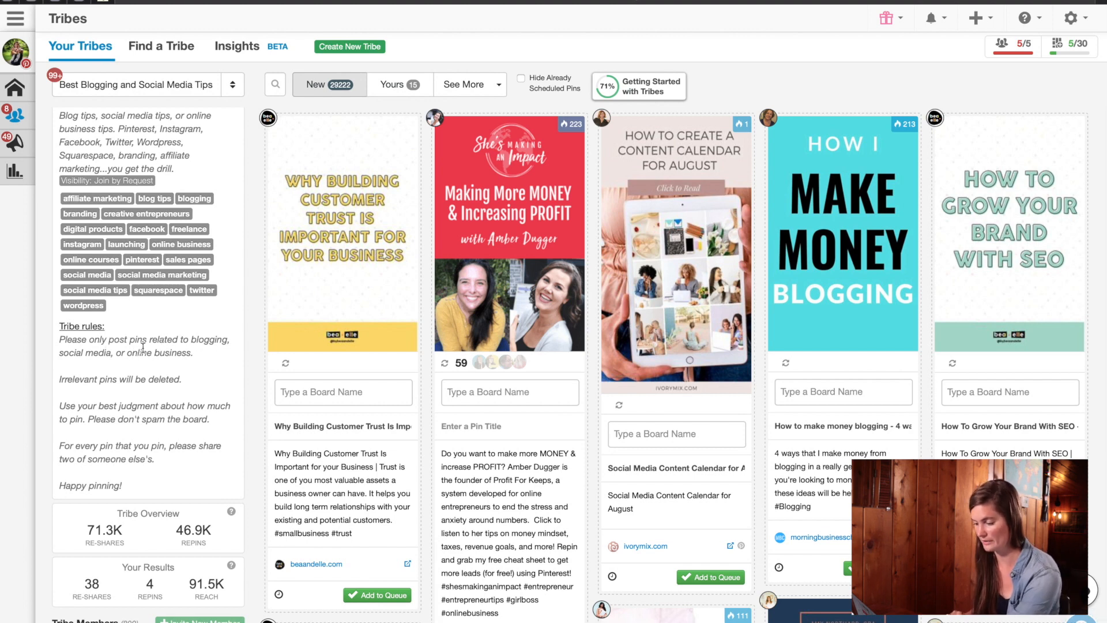
mouse_move(171, 395)
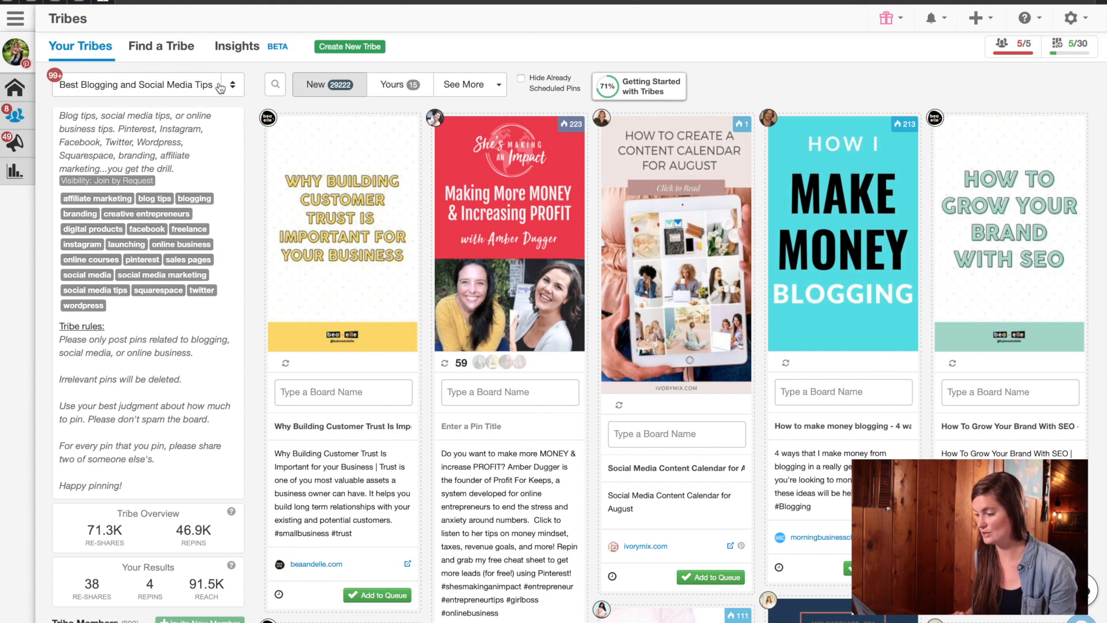
left_click(232, 84)
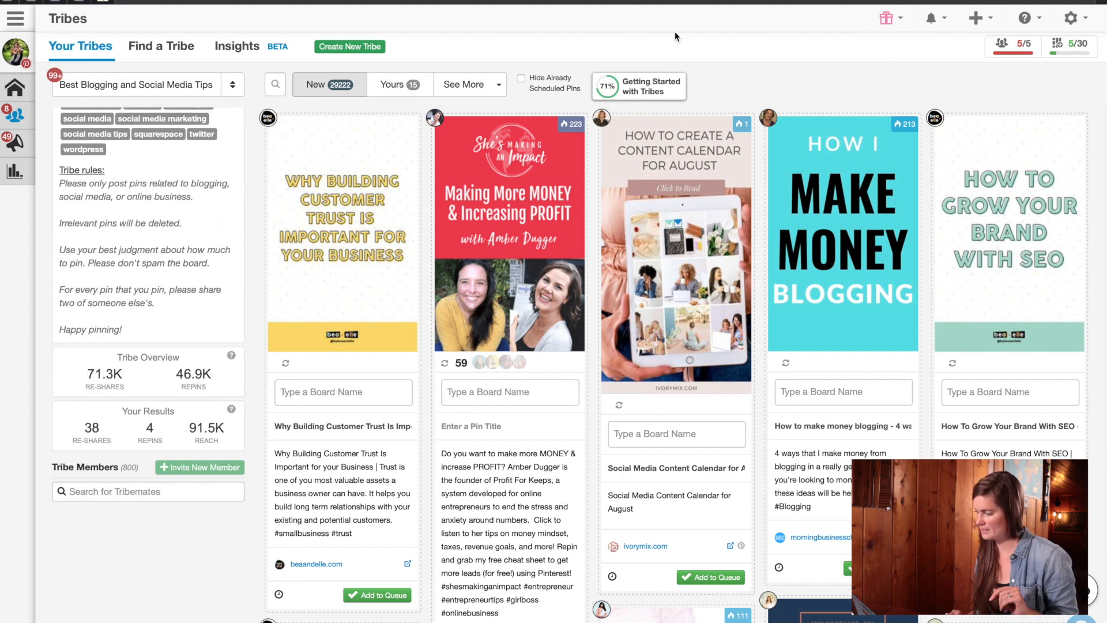
- Show the tribe usage popup: 5 of 5 tribes, 5 of 30 monthly submissions
left_click(1011, 45)
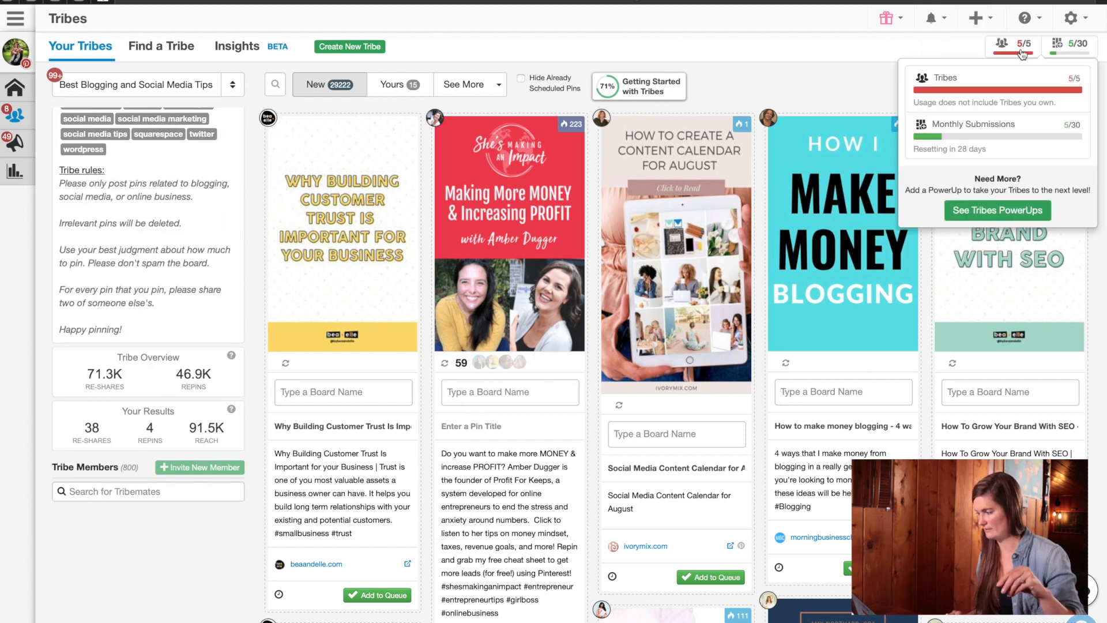
mouse_move(1053, 146)
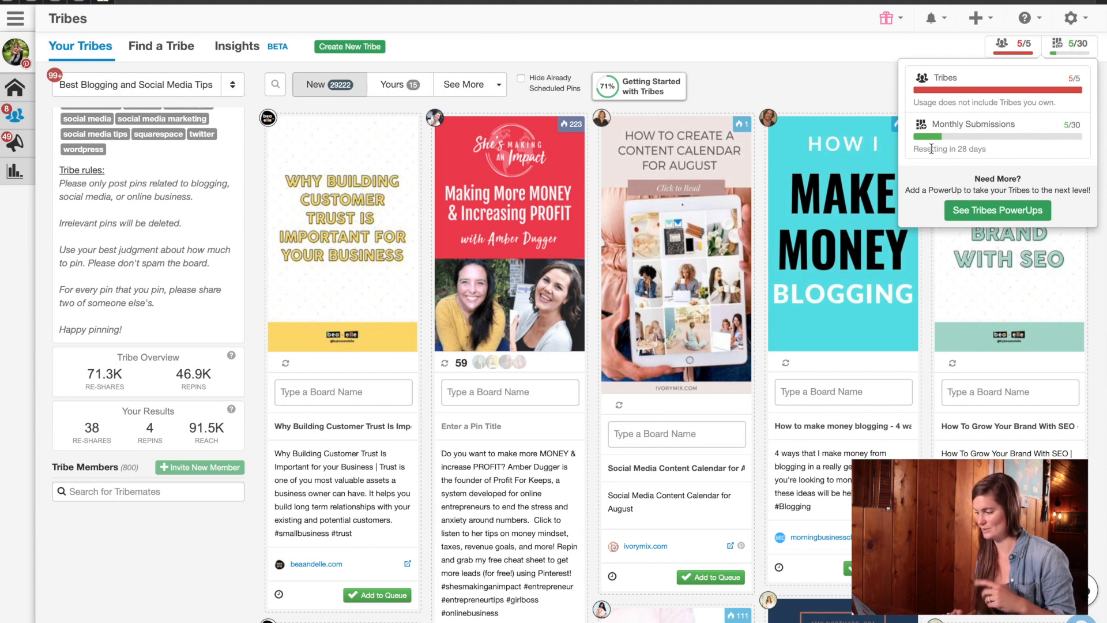
mouse_move(862, 116)
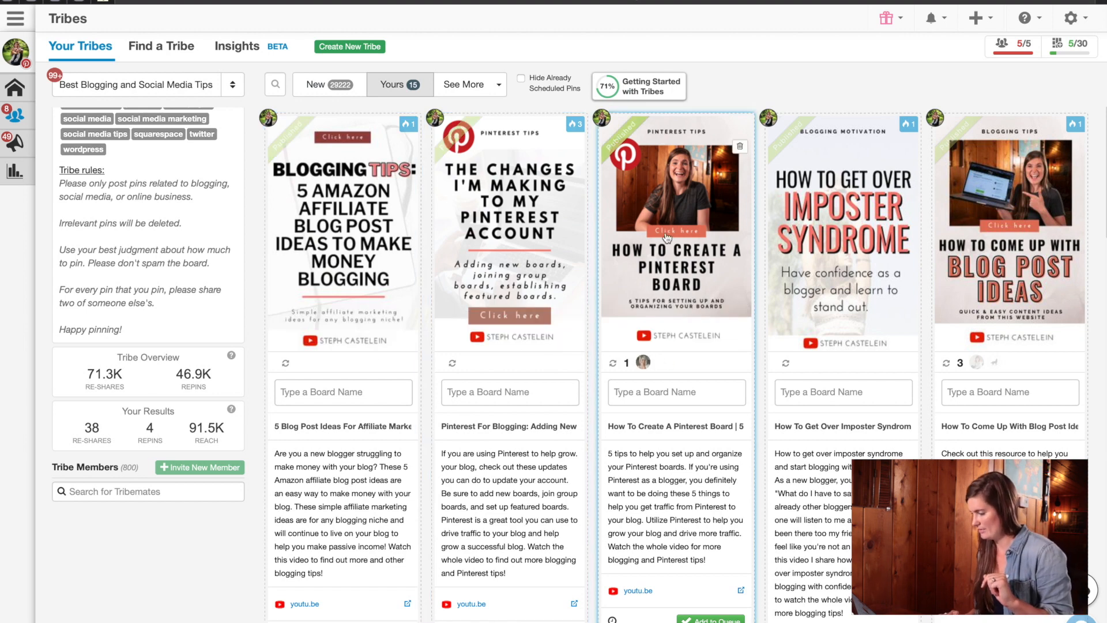
mouse_move(644, 362)
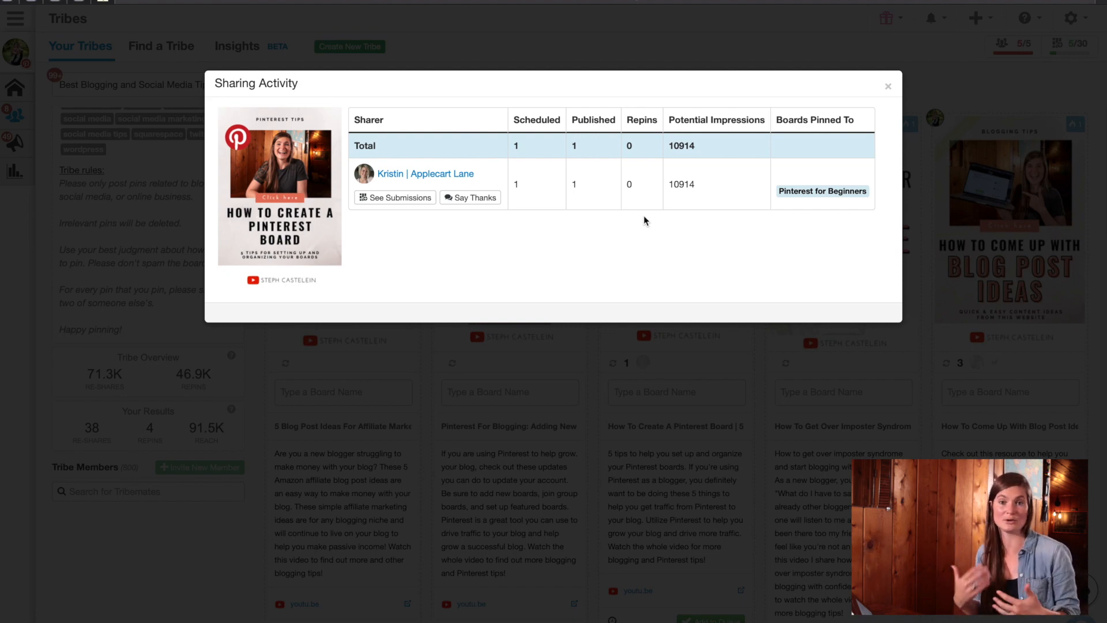
- Close the Sharing Activity report for the How to Create a Pinterest Board pin
left_click(888, 86)
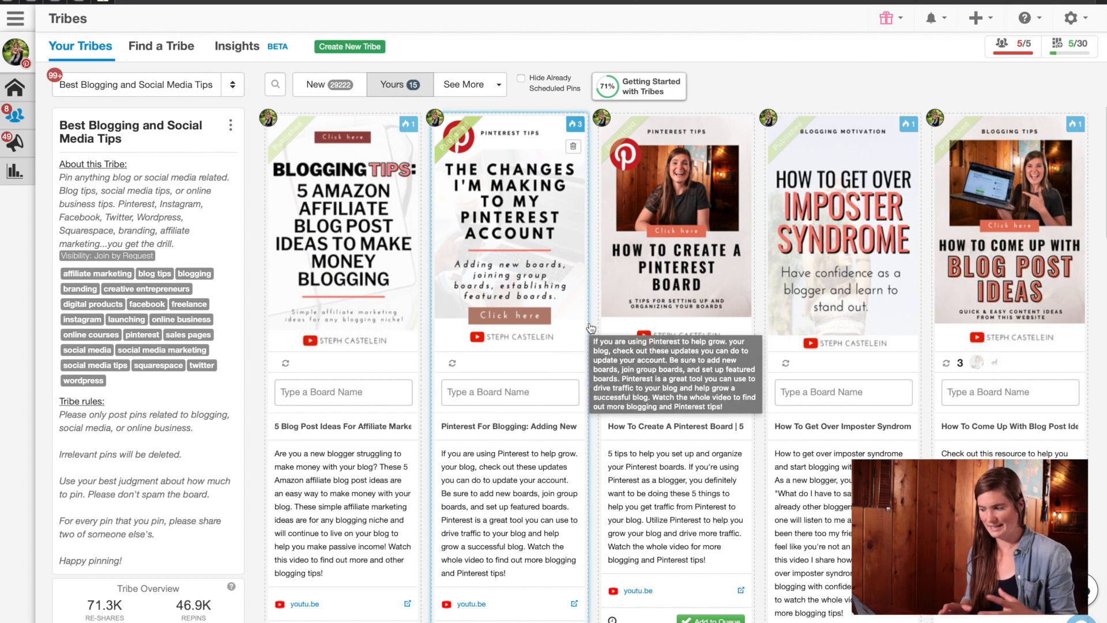
mouse_move(580, 329)
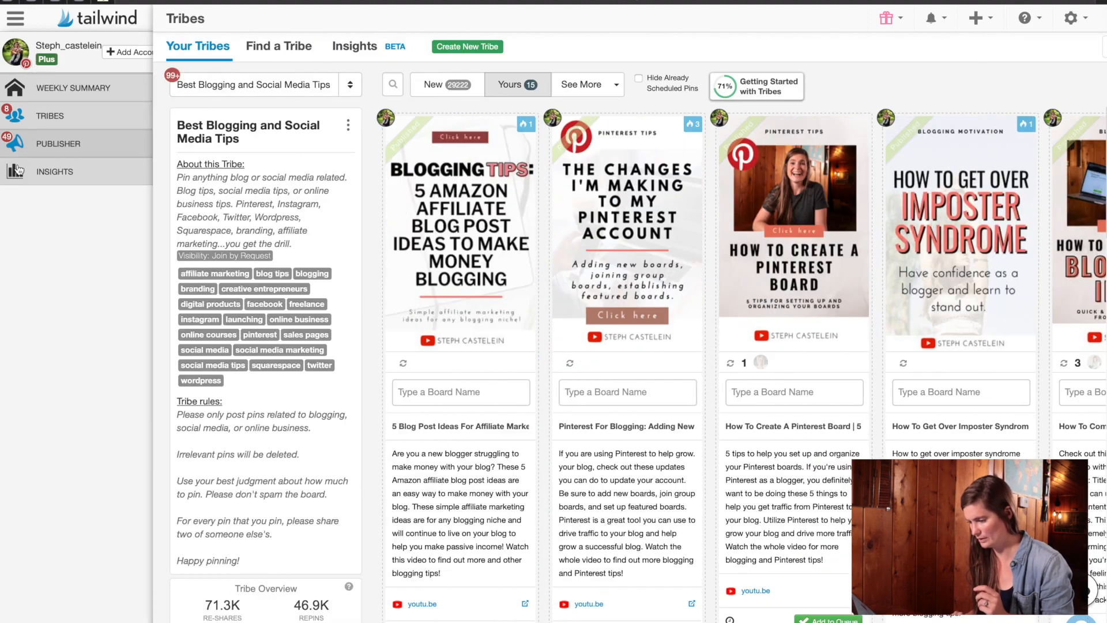
- Open Insights > Profile Performance showing 204 followers, 1,505 pins and 2,851 repins
left_click(54, 171)
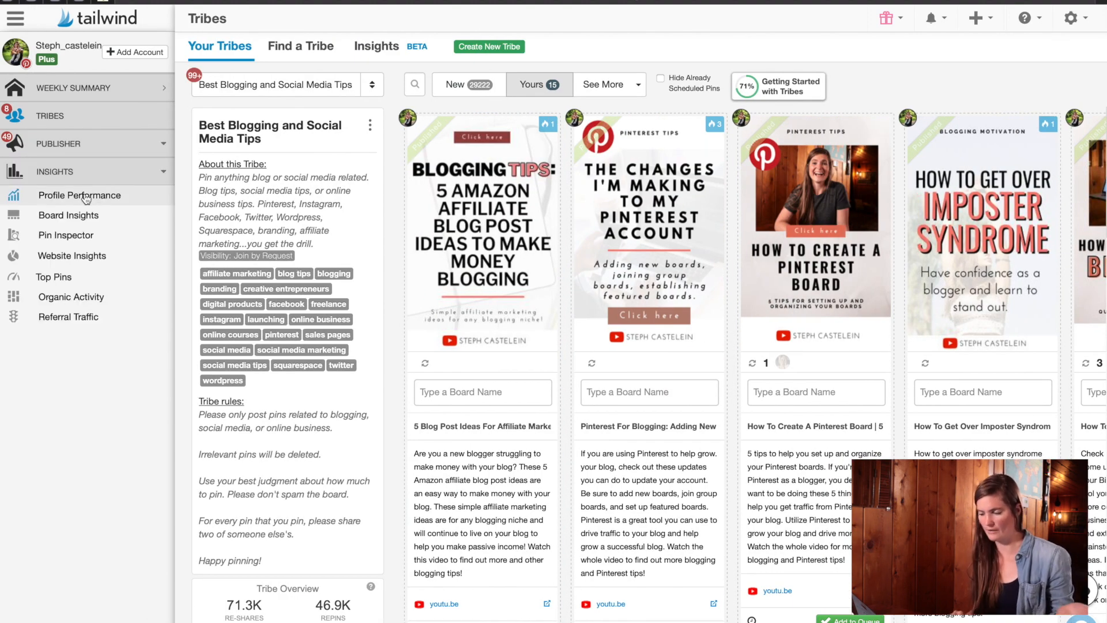
left_click(79, 197)
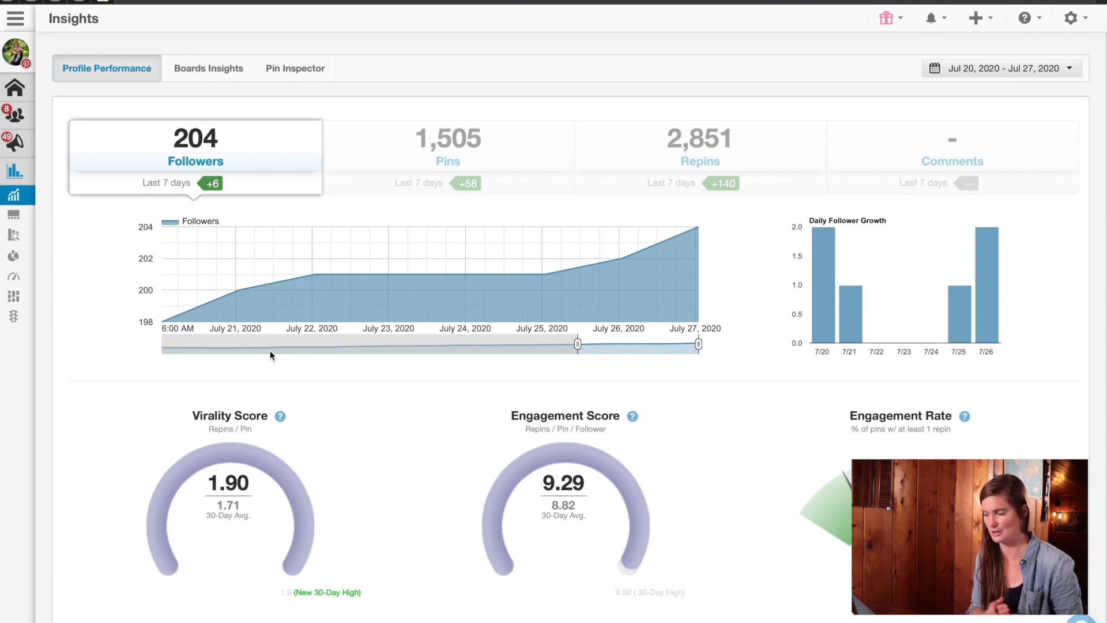
- Extend the period to Jul 1–27, 2020 and chart pins, then repins growth (846 repins in 26 days)
left_click_drag(576, 344, 248, 344)
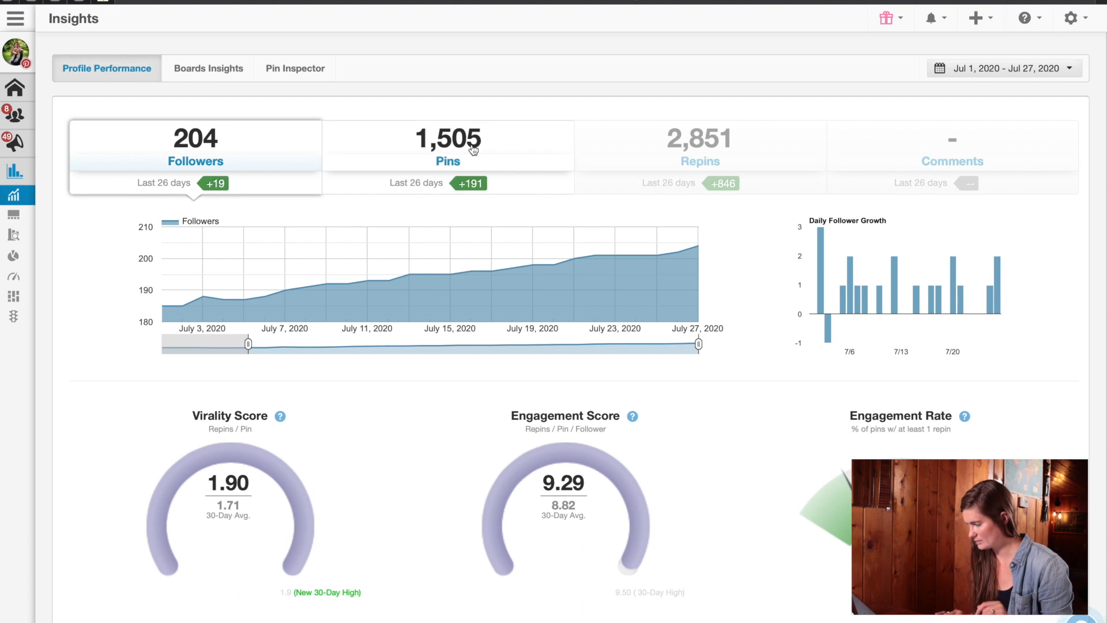
left_click(447, 149)
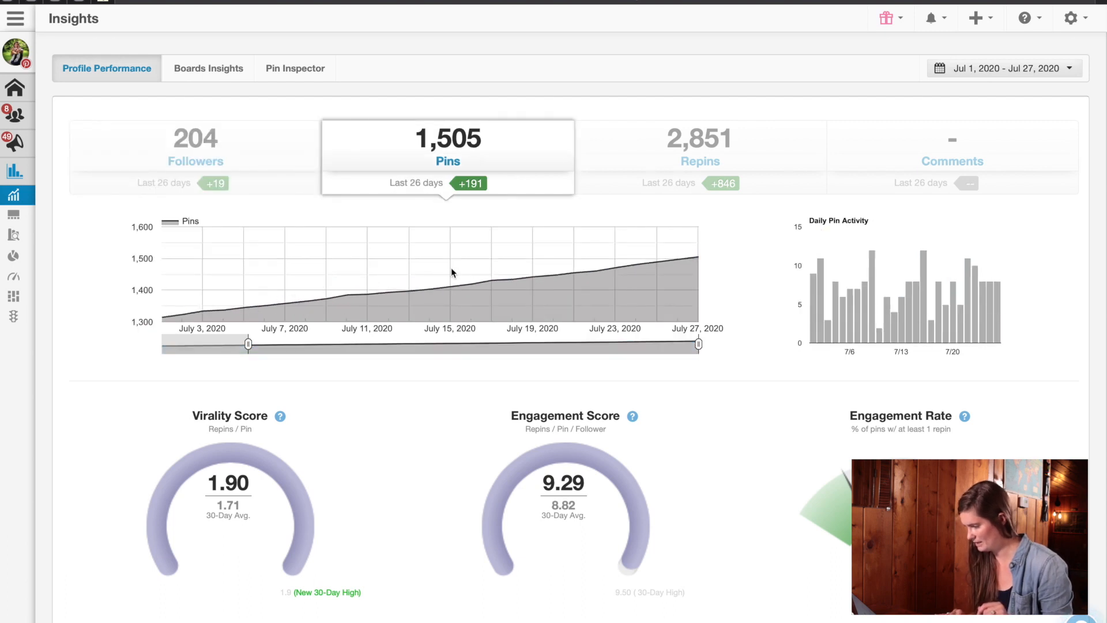
left_click(699, 149)
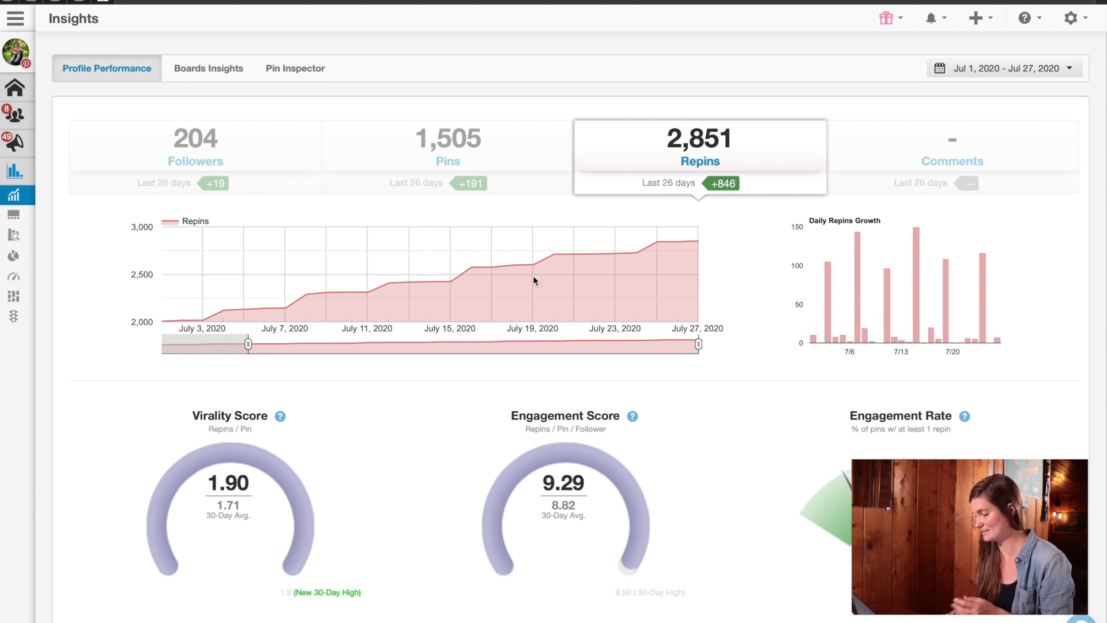
mouse_move(672, 286)
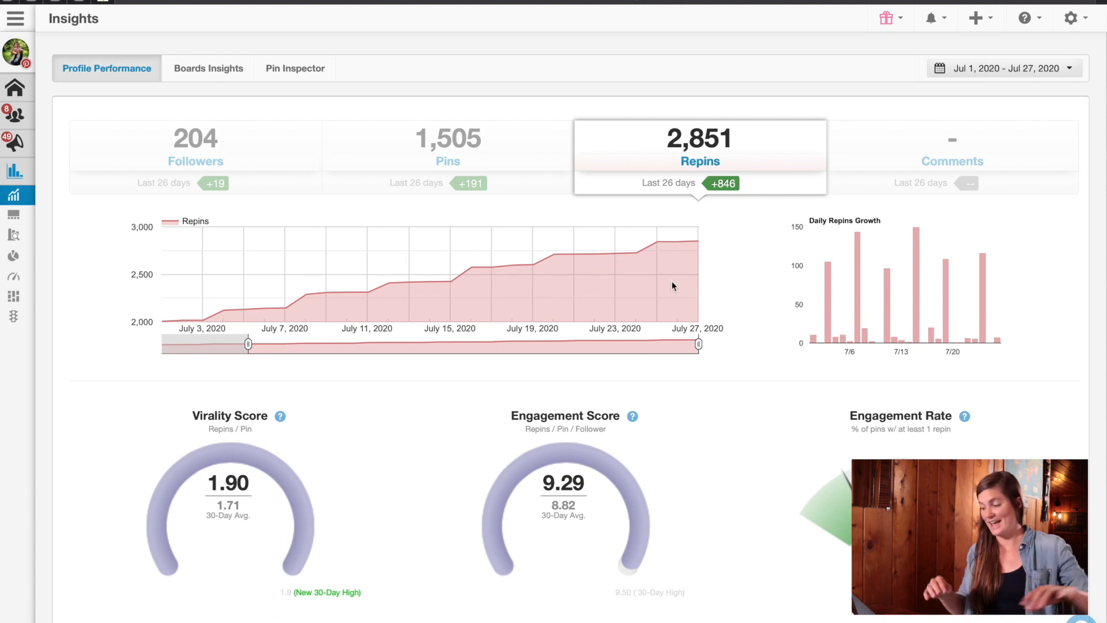
mouse_move(574, 298)
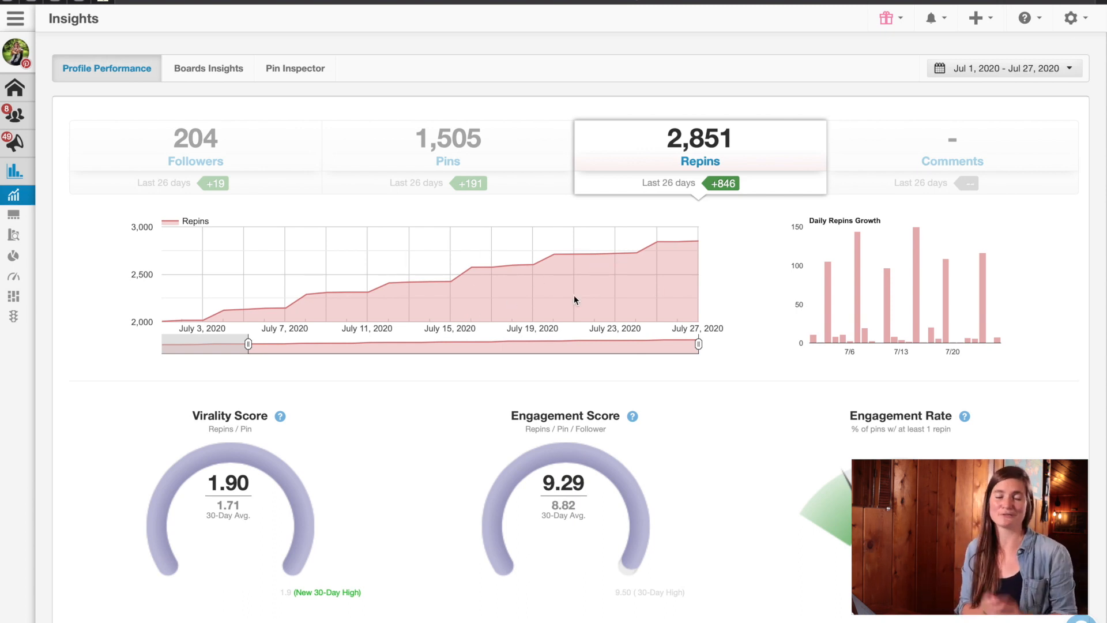